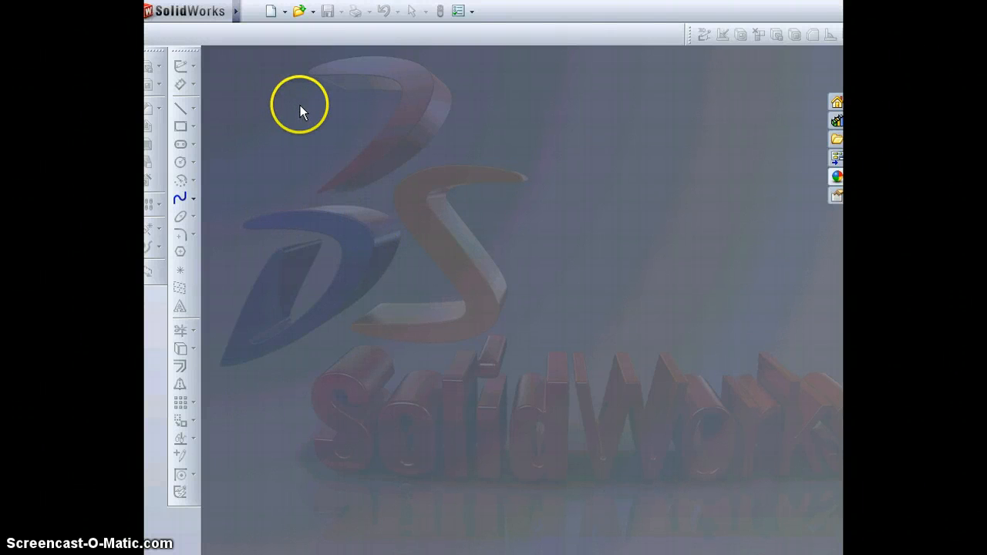
pyautogui.moveTo(323, 99)
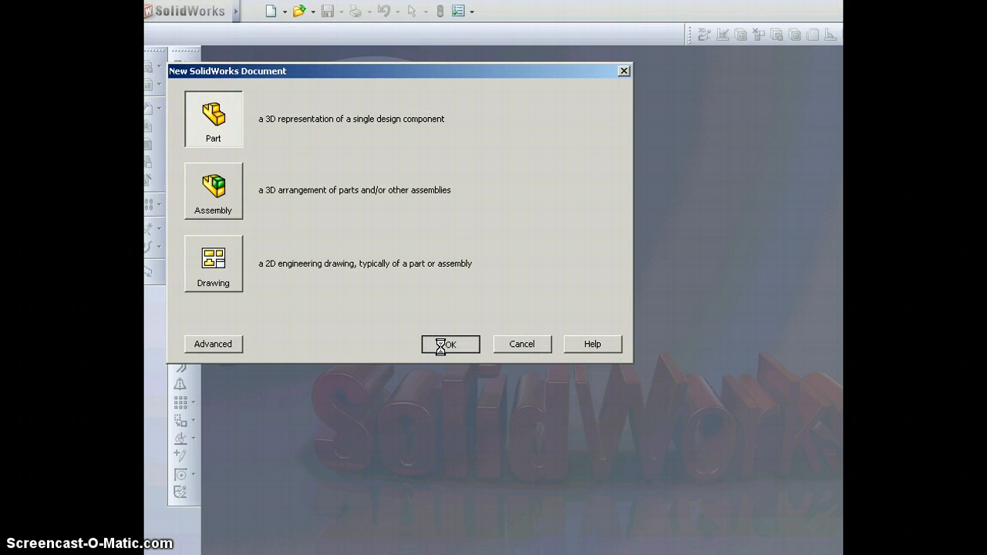
# Create a new part and start a line sketch on the Front Plane, viewed from the front
pyautogui.click(450, 344)
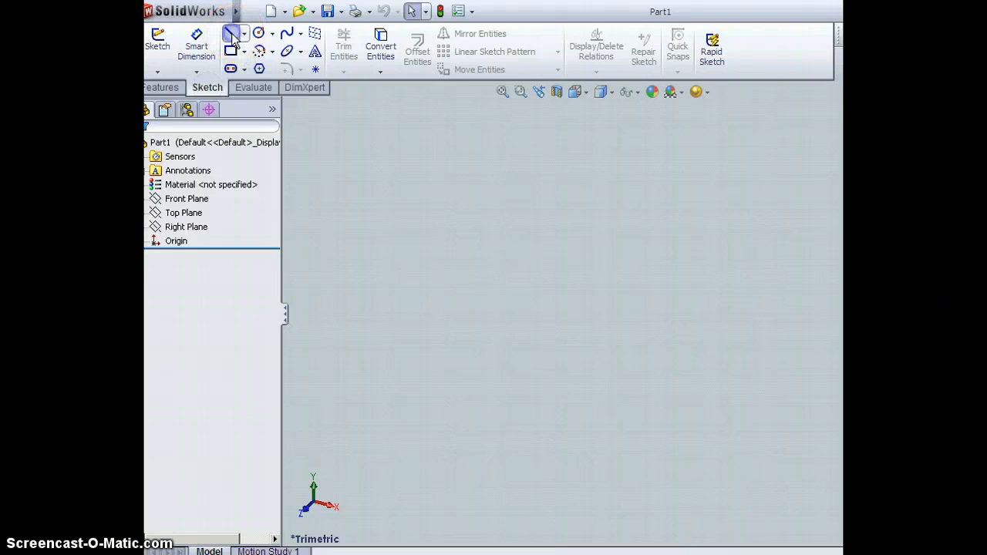
pyautogui.click(157, 43)
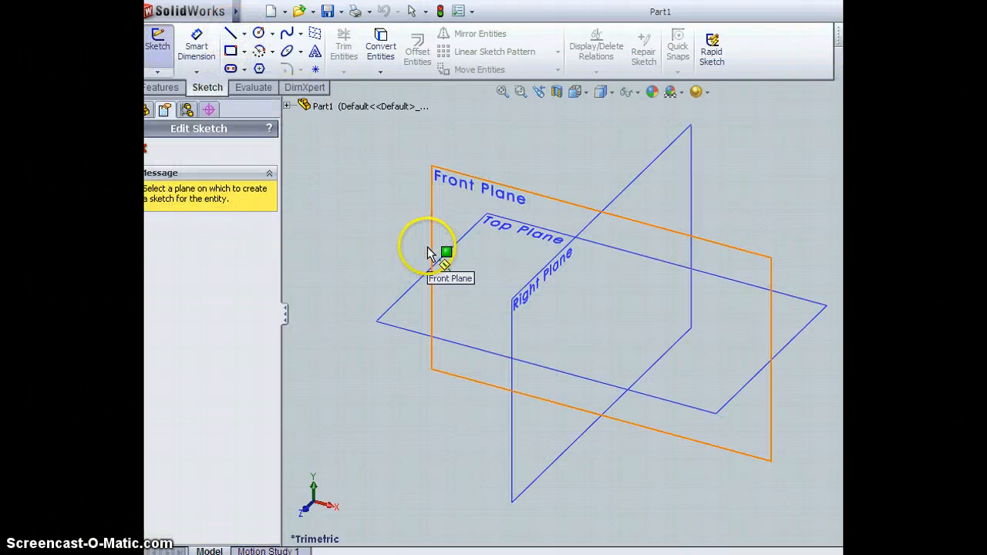
pyautogui.click(443, 254)
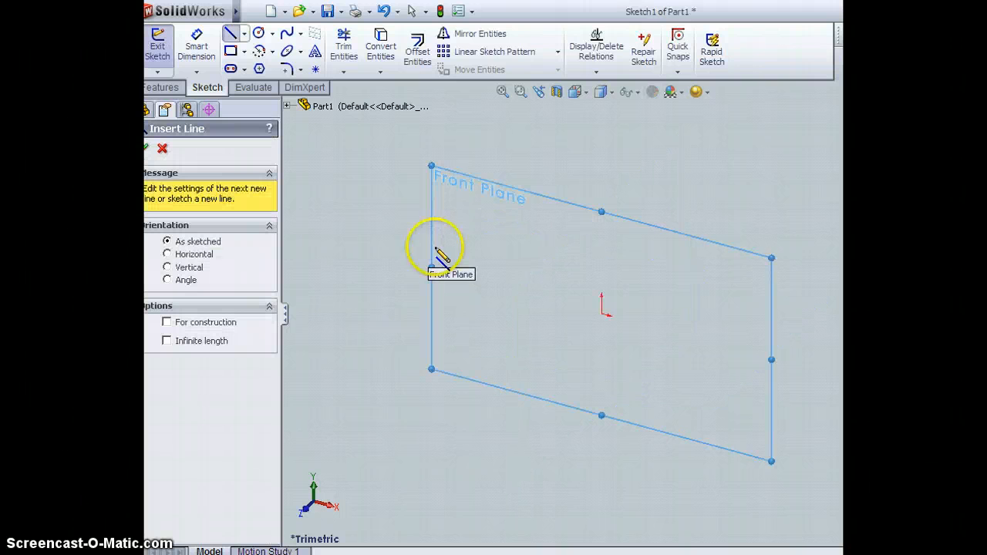
pyautogui.click(577, 92)
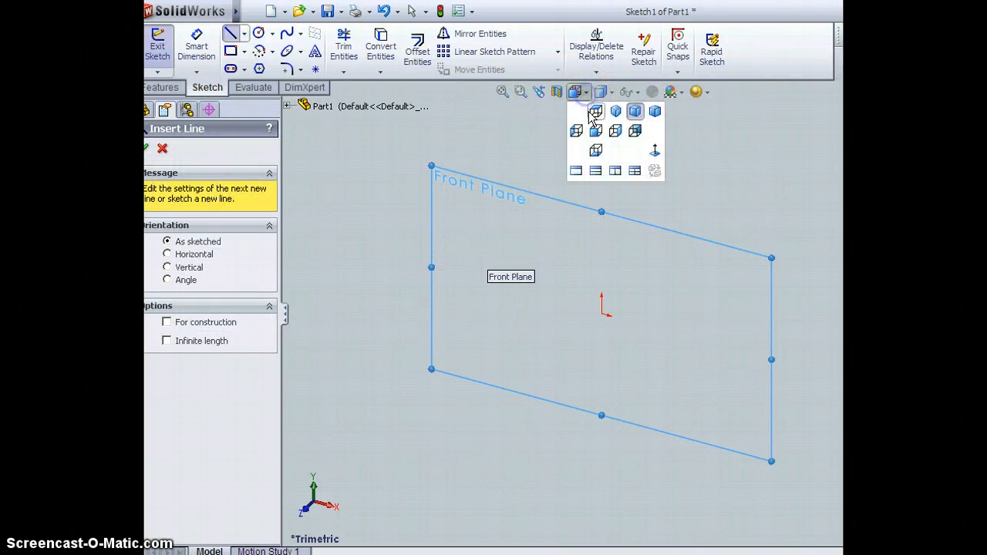
pyautogui.click(596, 111)
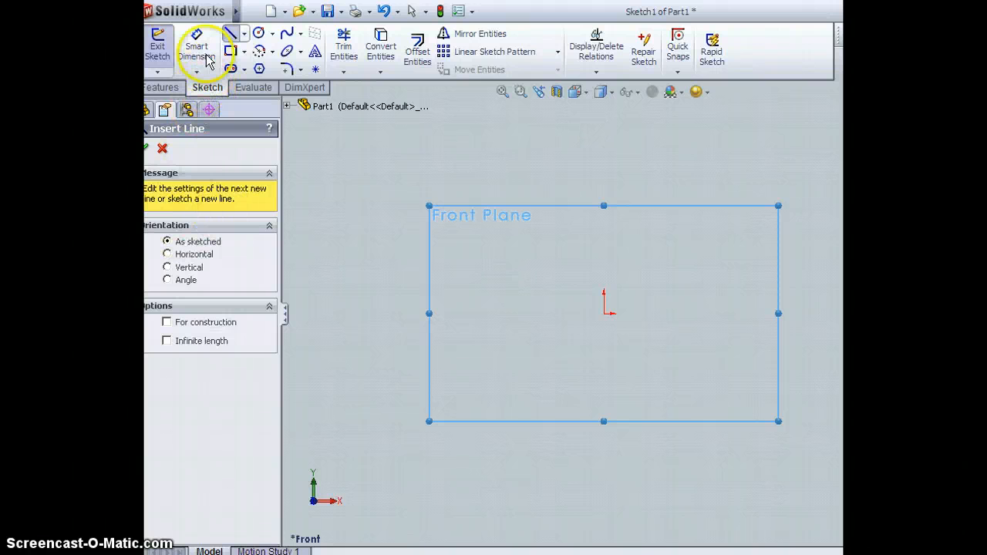
pyautogui.moveTo(605, 317)
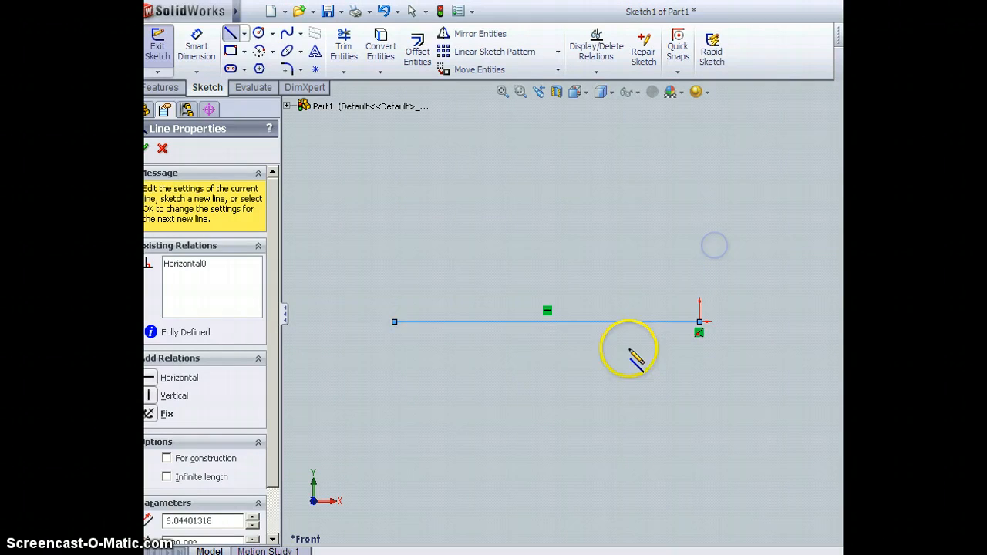
pyautogui.moveTo(453, 370)
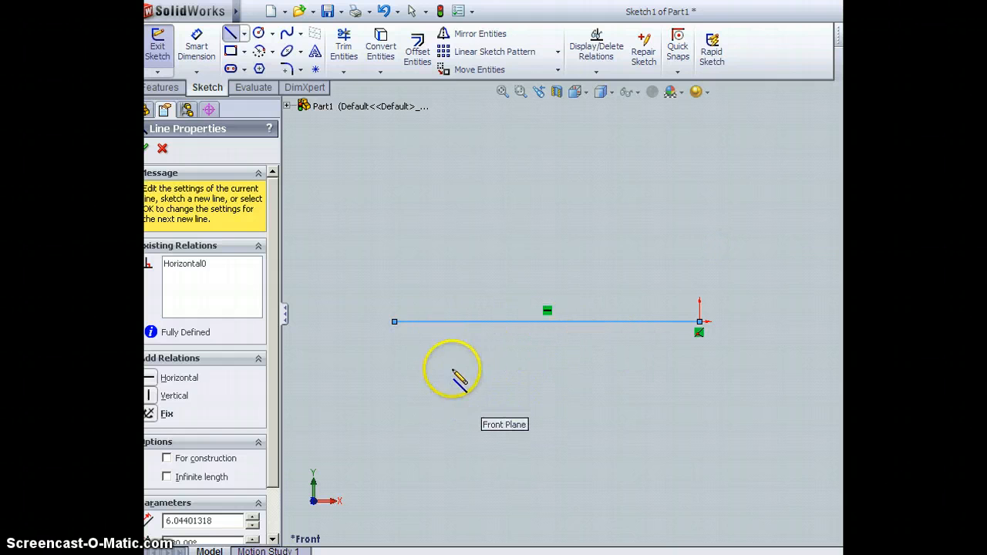
pyautogui.moveTo(420, 359)
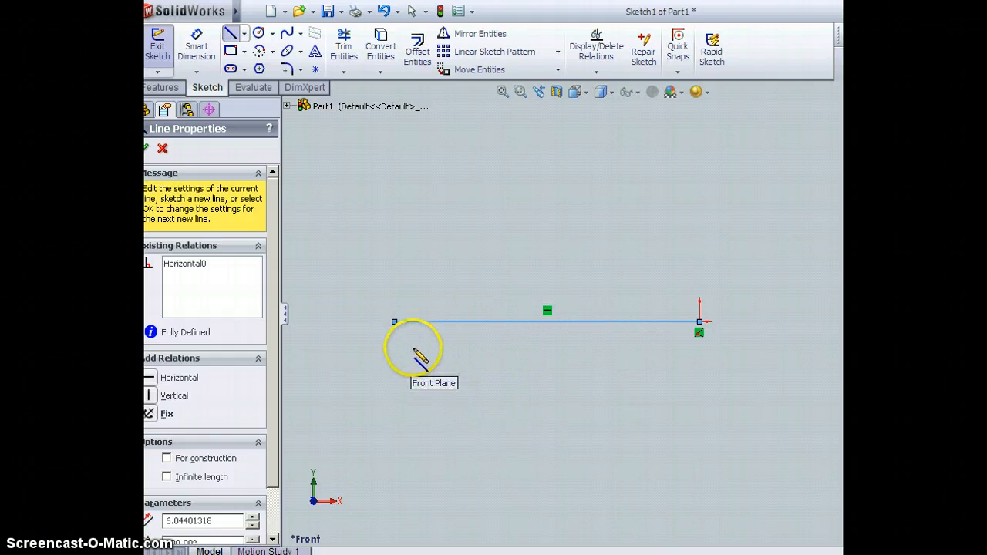
pyautogui.moveTo(459, 358)
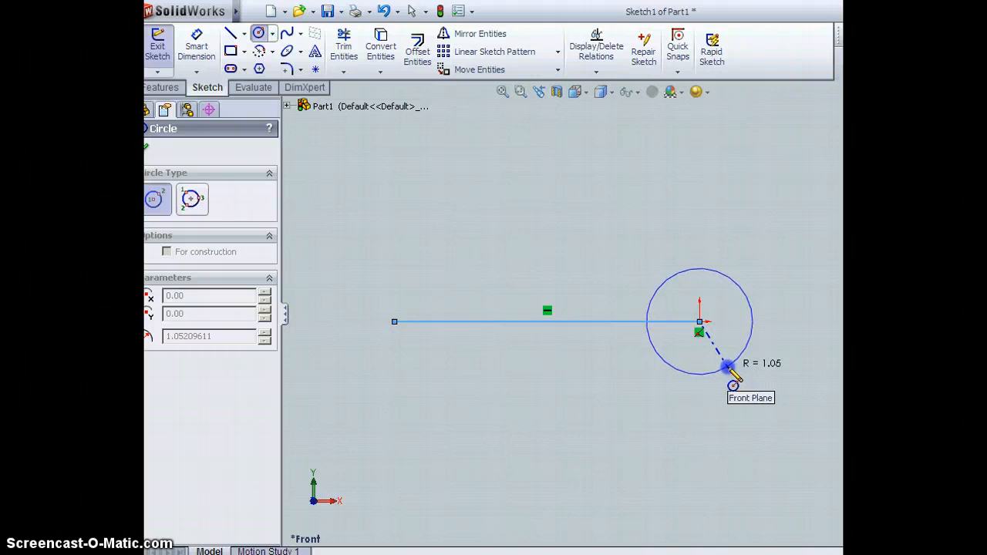
# Size the small circle centred on the origin
pyautogui.moveTo(727, 364); pyautogui.dragTo(728, 376)
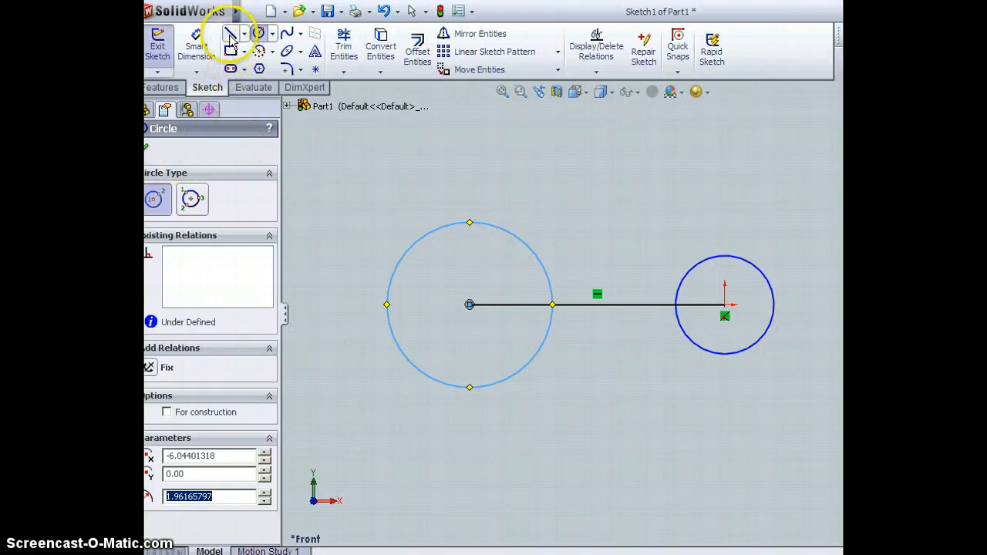
# Draw a line tangent across the tops of the large and small circles
pyautogui.click(230, 33)
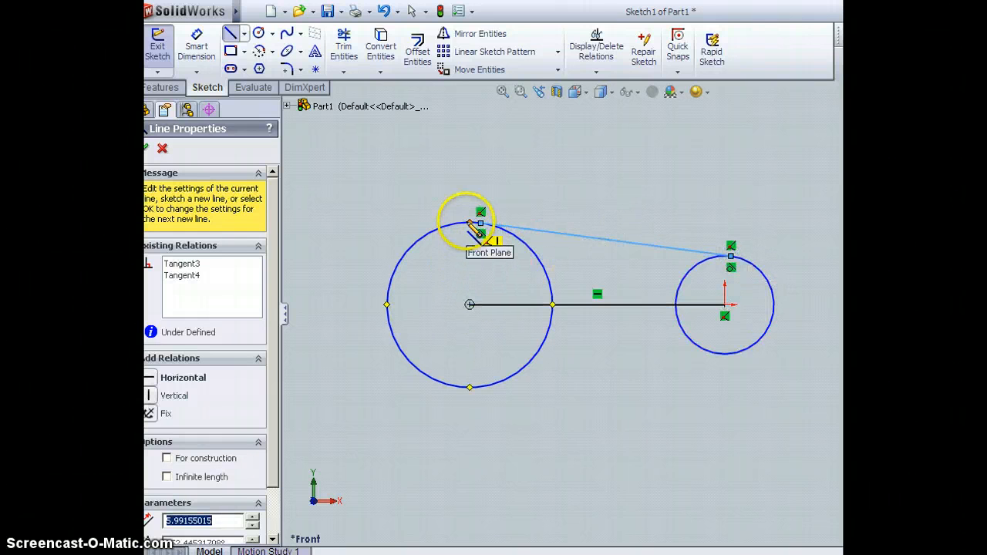
pyautogui.moveTo(731, 257)
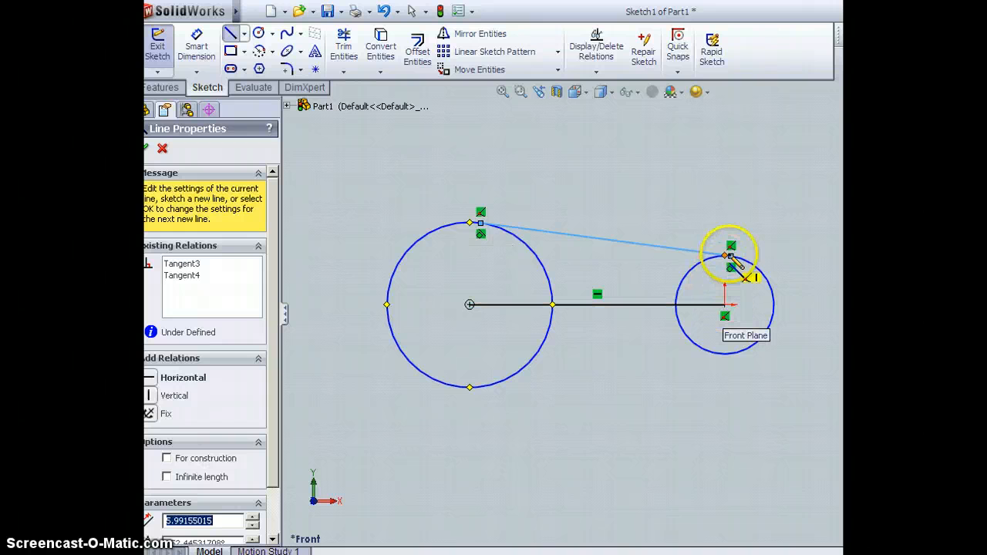
pyautogui.moveTo(478, 324)
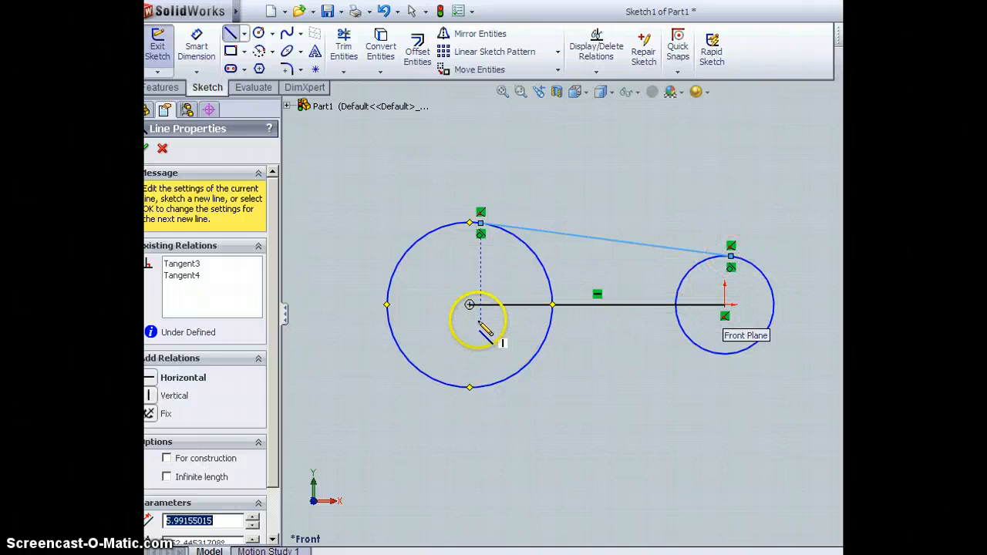
pyautogui.moveTo(344, 151)
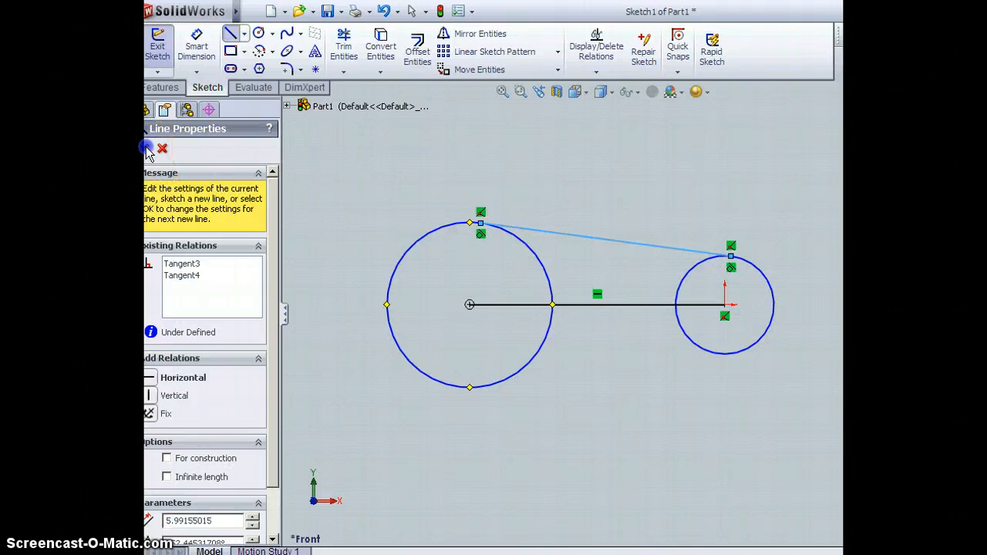
pyautogui.click(146, 148)
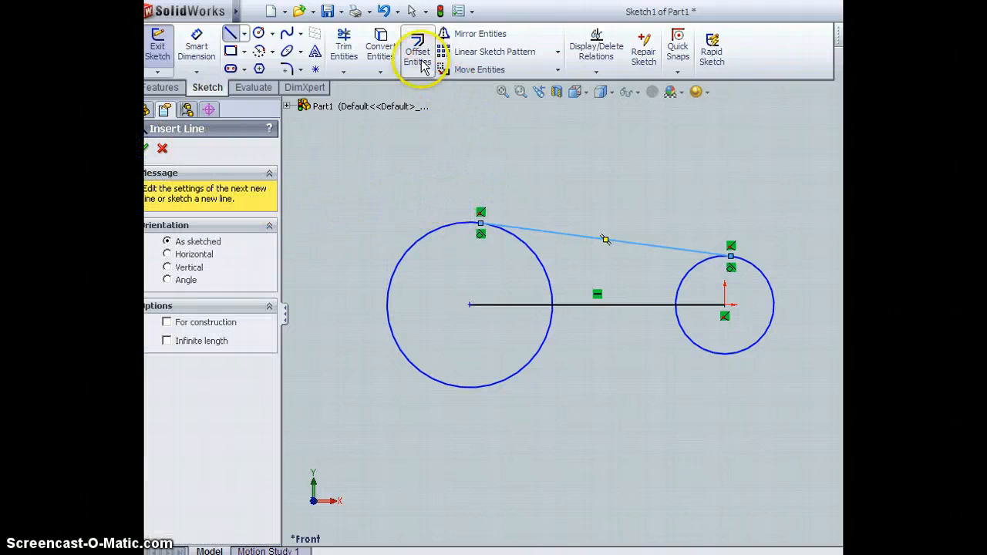
pyautogui.moveTo(460, 41)
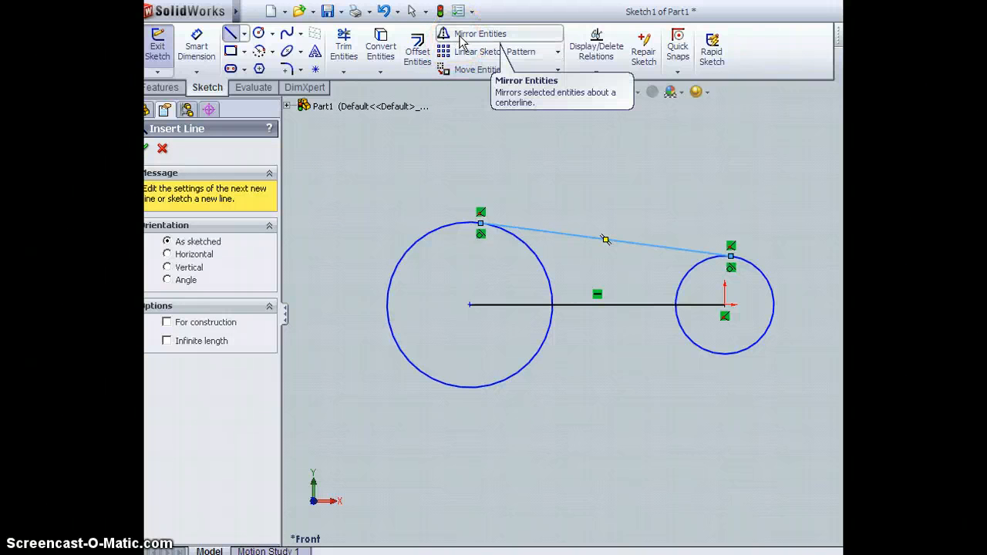
pyautogui.click(480, 33)
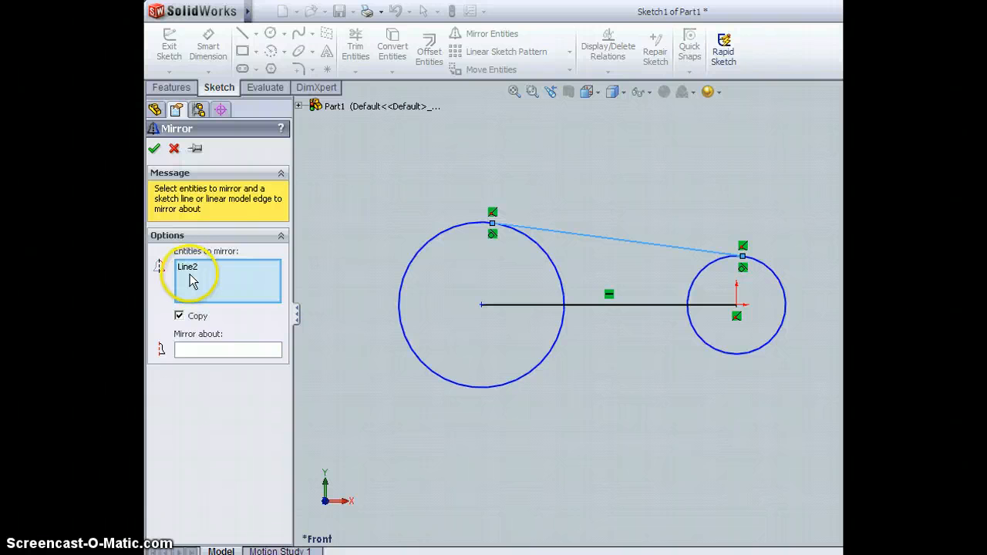
pyautogui.moveTo(621, 247)
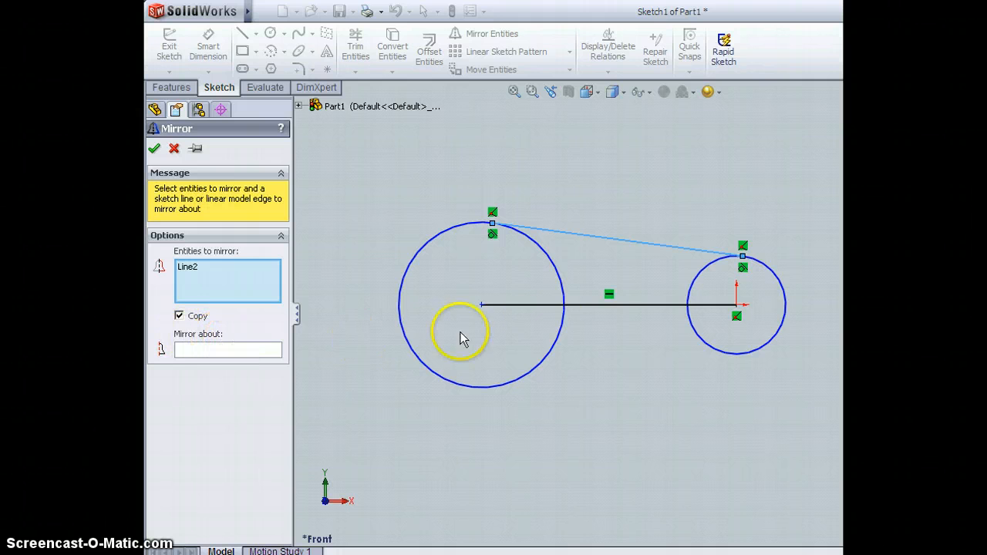
pyautogui.click(482, 304)
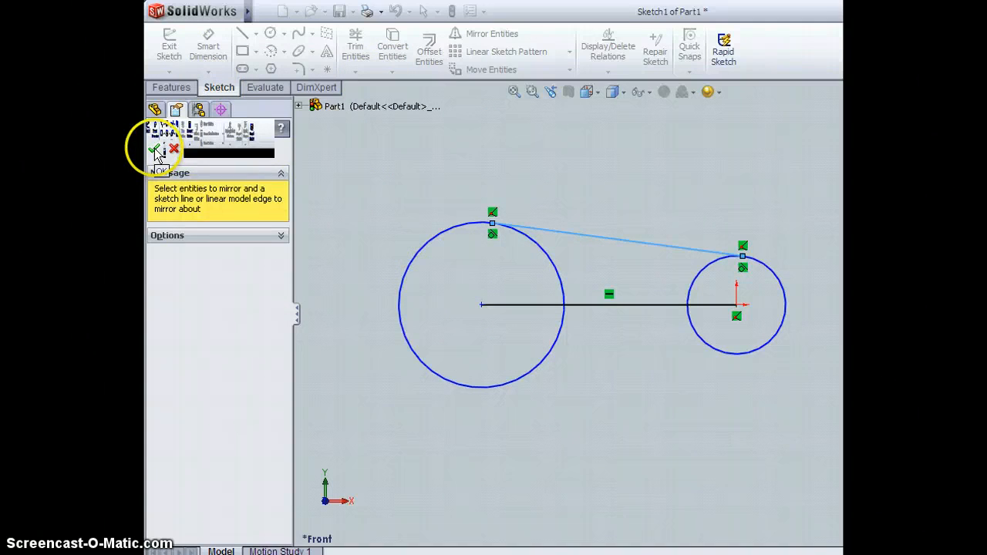
pyautogui.click(155, 148)
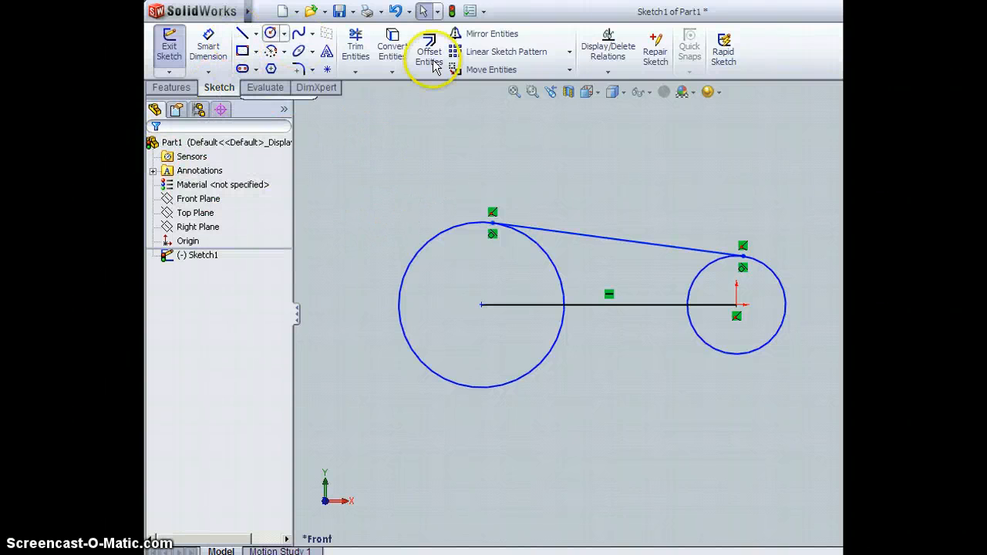
pyautogui.moveTo(429, 50)
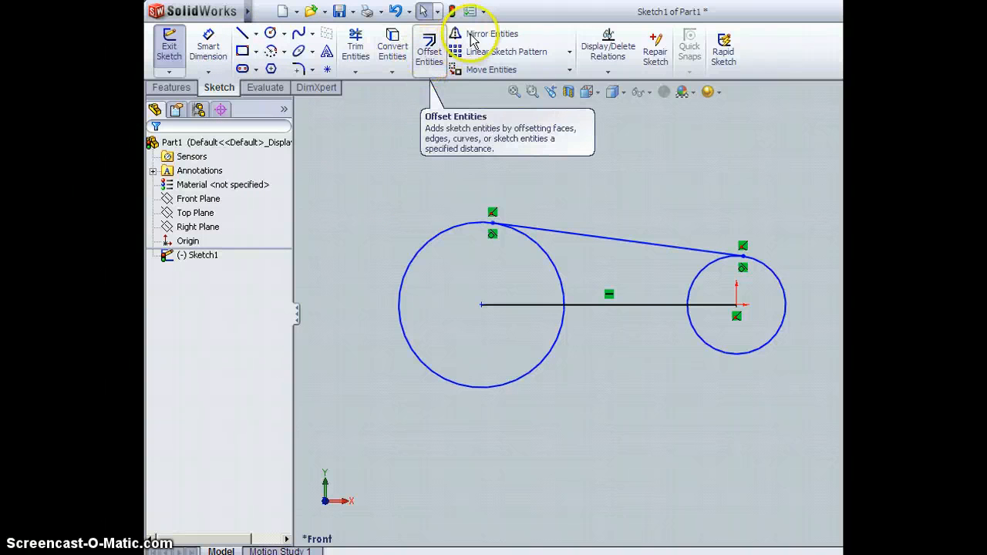
# Start Mirror Entities to copy the top tangent line about the centre line
pyautogui.click(493, 33)
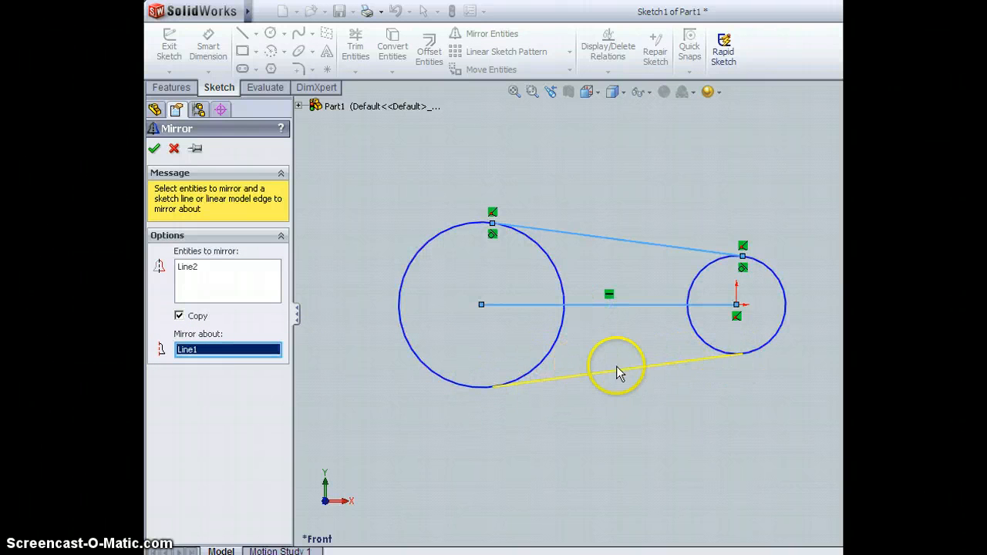
pyautogui.moveTo(393, 220)
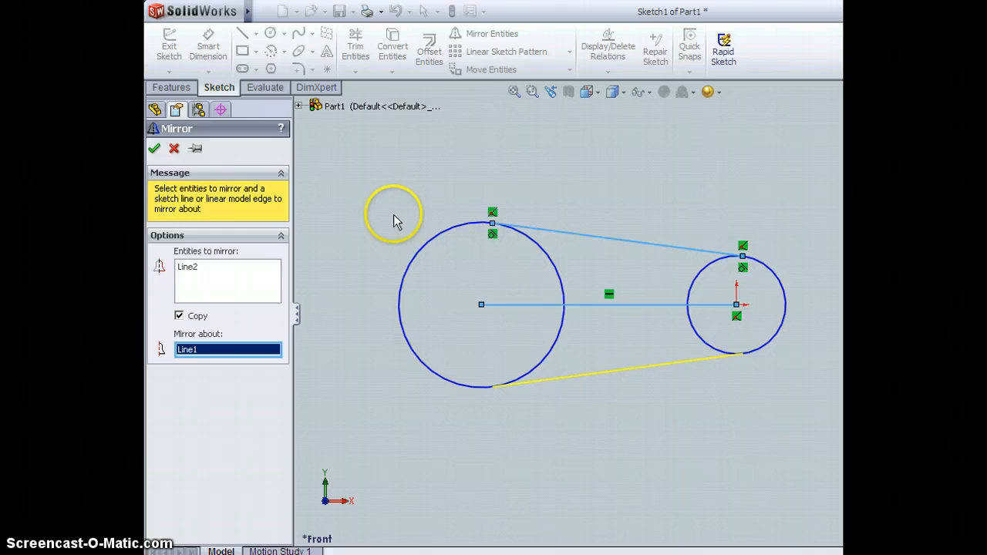
pyautogui.moveTo(413, 185)
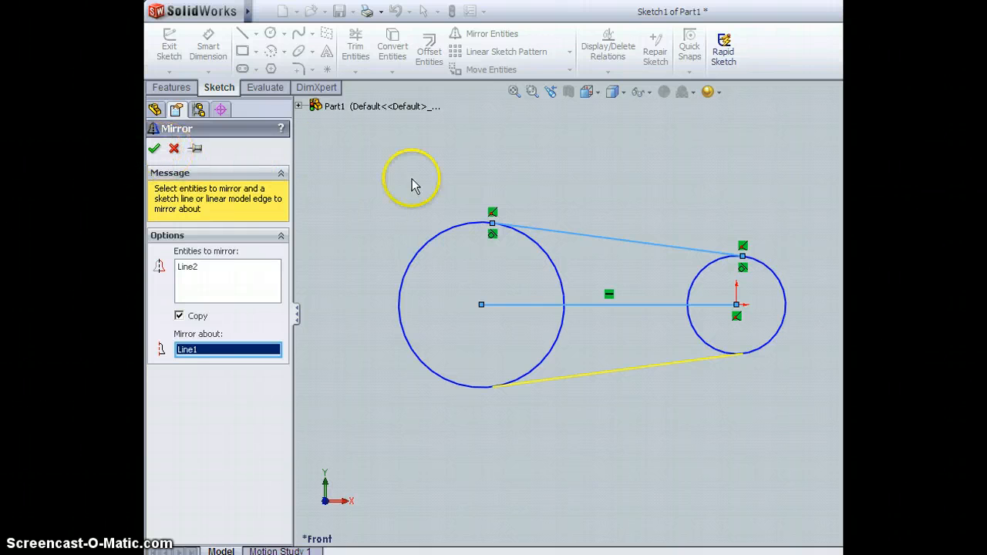
pyautogui.moveTo(428, 187)
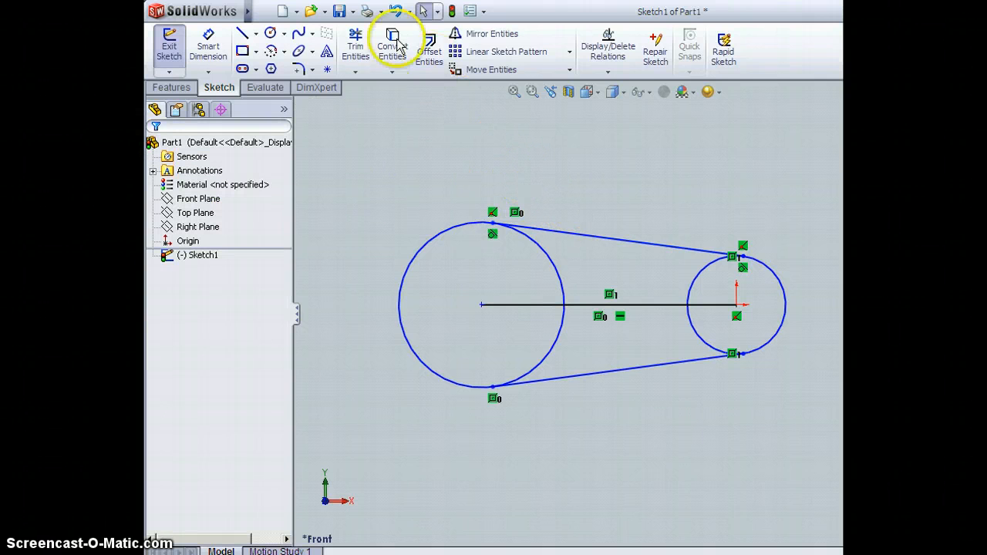
pyautogui.moveTo(474, 363)
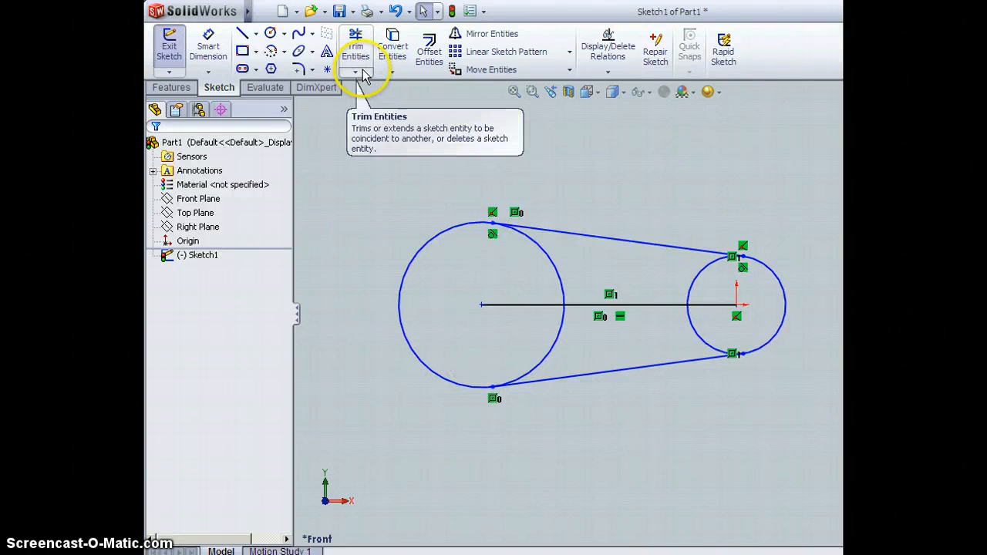
# Power-trim the outer halves of both circles, leaving two tangent lines and inner arcs
pyautogui.click(355, 74)
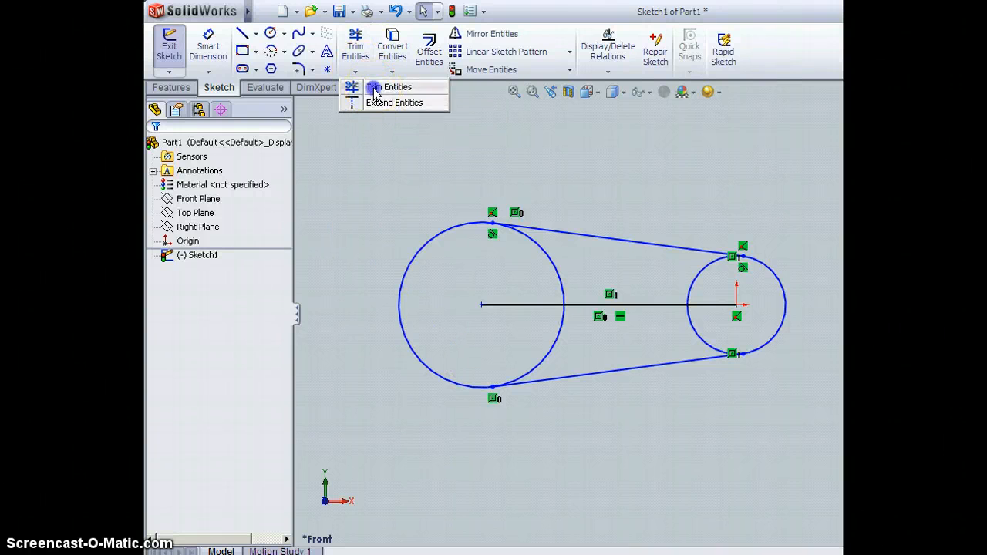
pyautogui.click(396, 86)
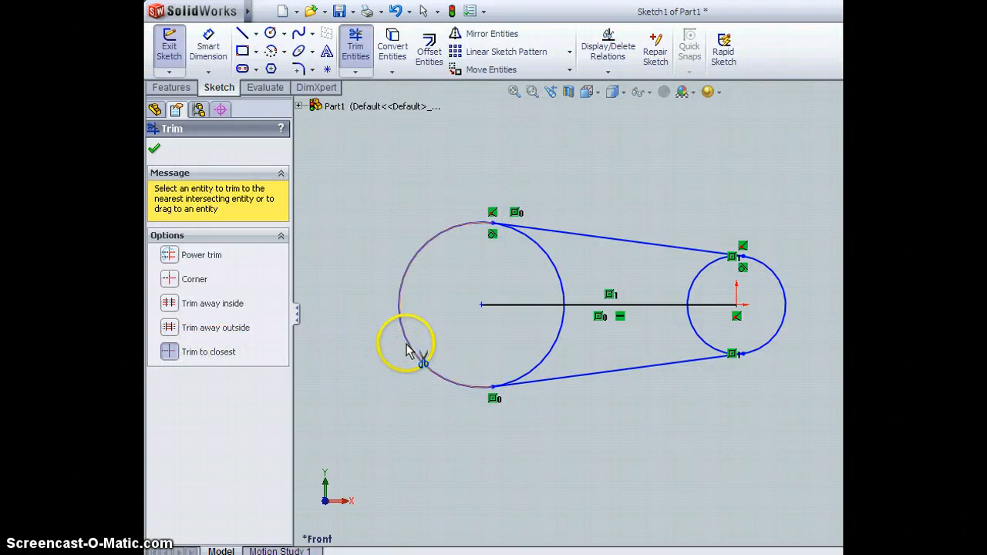
pyautogui.moveTo(406, 308)
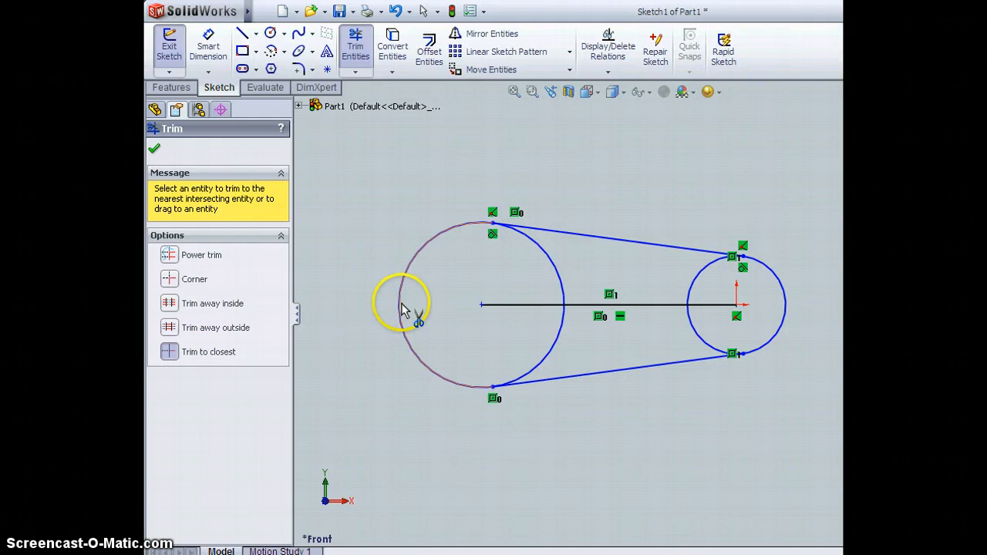
pyautogui.moveTo(420, 262)
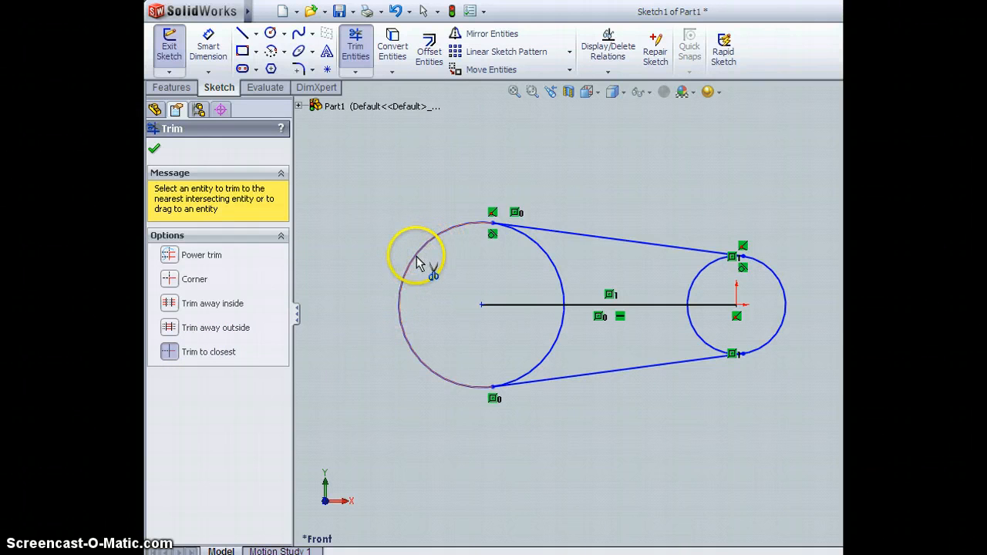
pyautogui.click(420, 262)
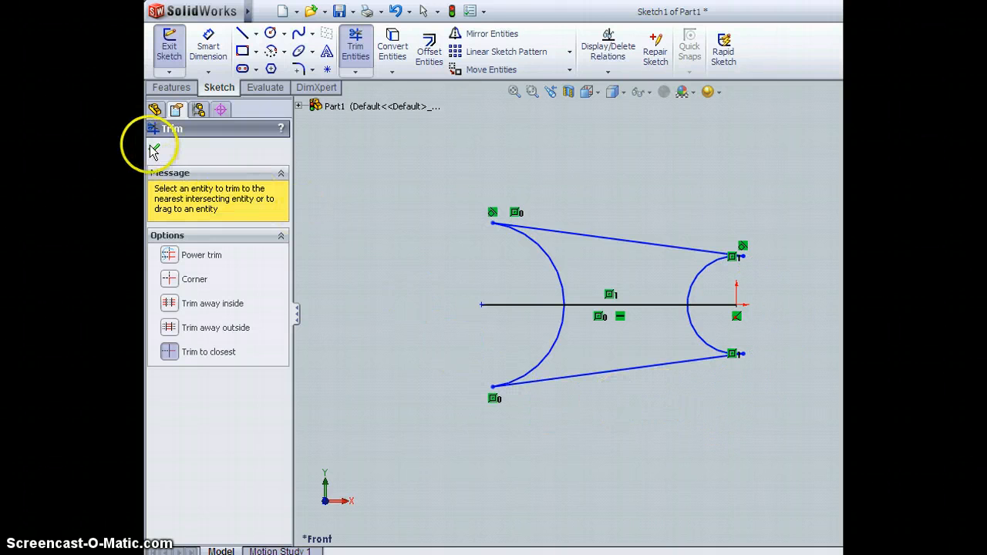
pyautogui.moveTo(154, 150)
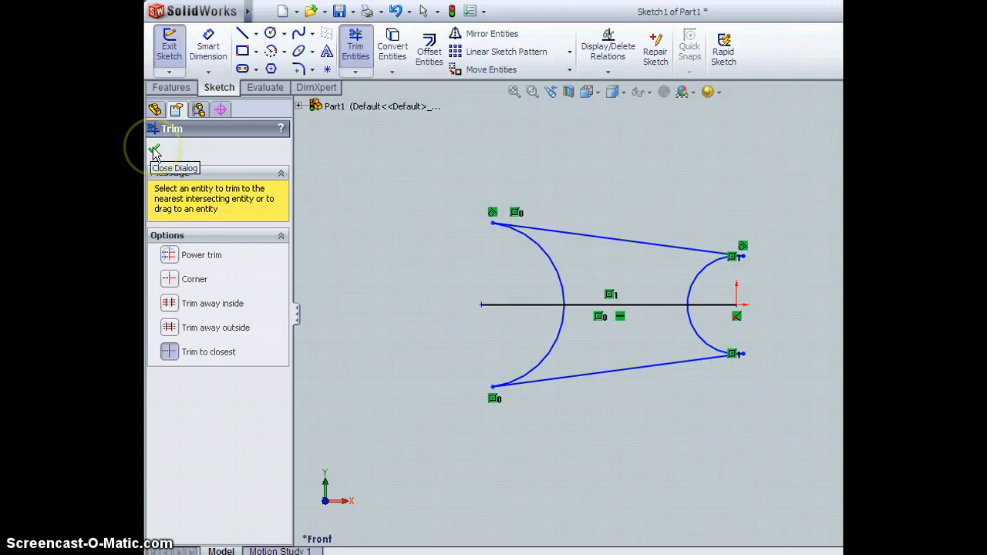
pyautogui.click(154, 148)
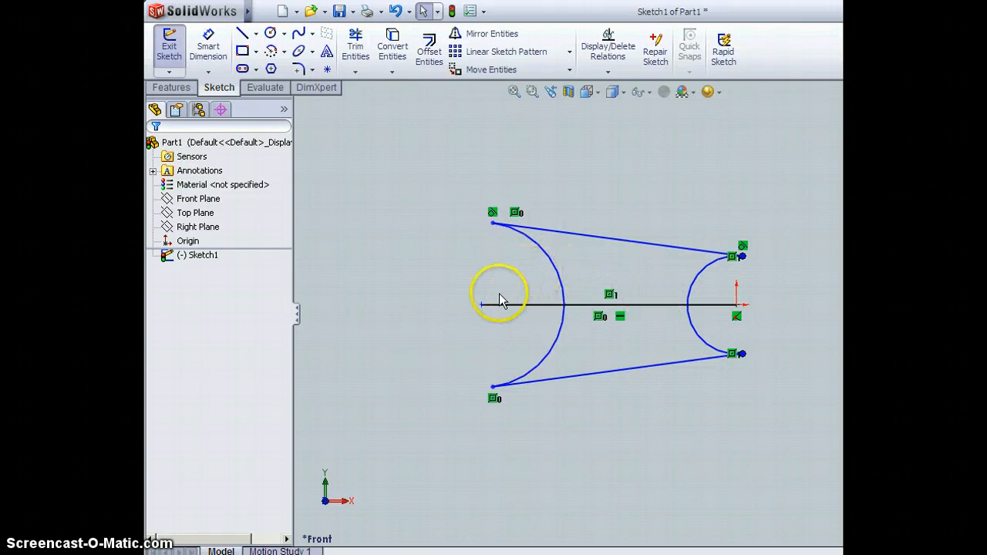
# Delete the horizontal centerline and clear the selection
pyautogui.click(532, 304)
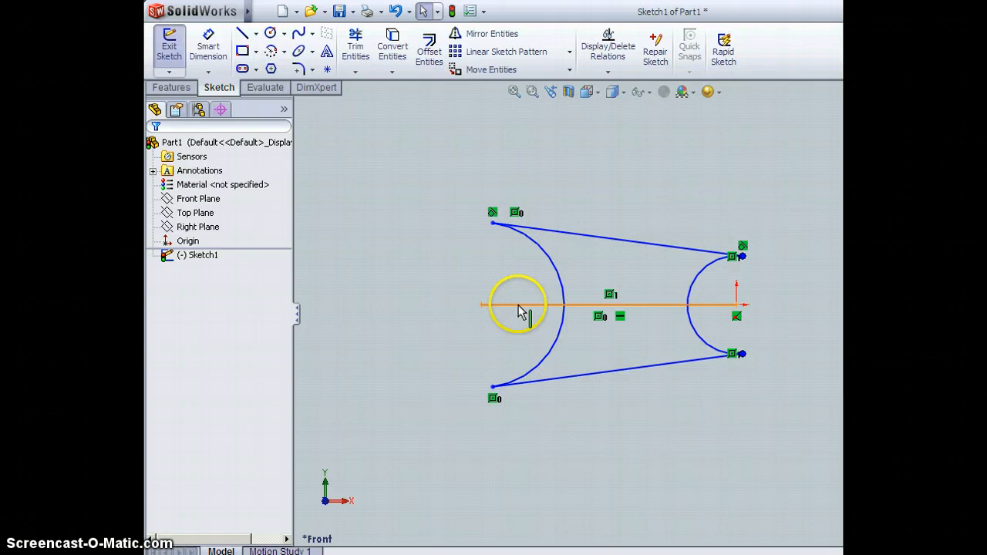
pyautogui.click(517, 306)
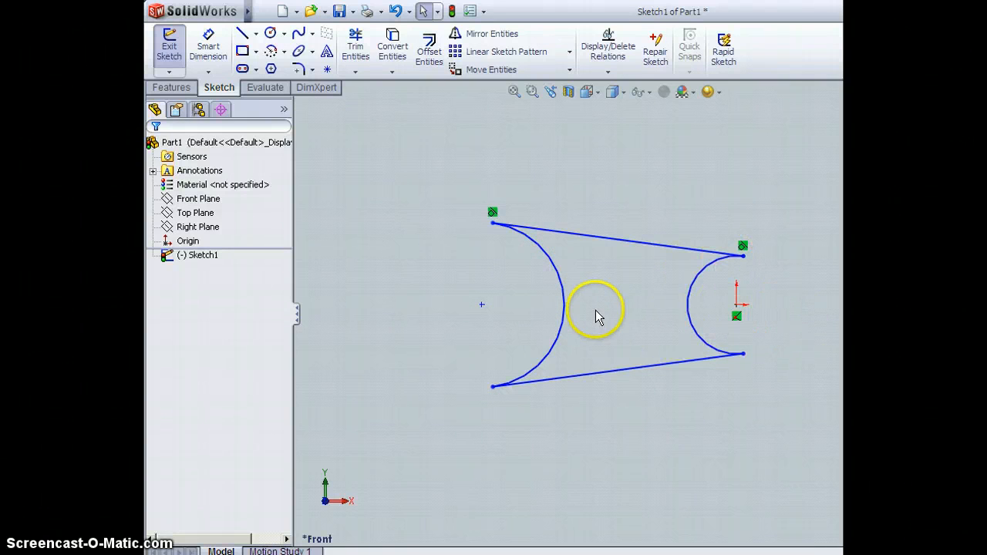
pyautogui.moveTo(648, 266)
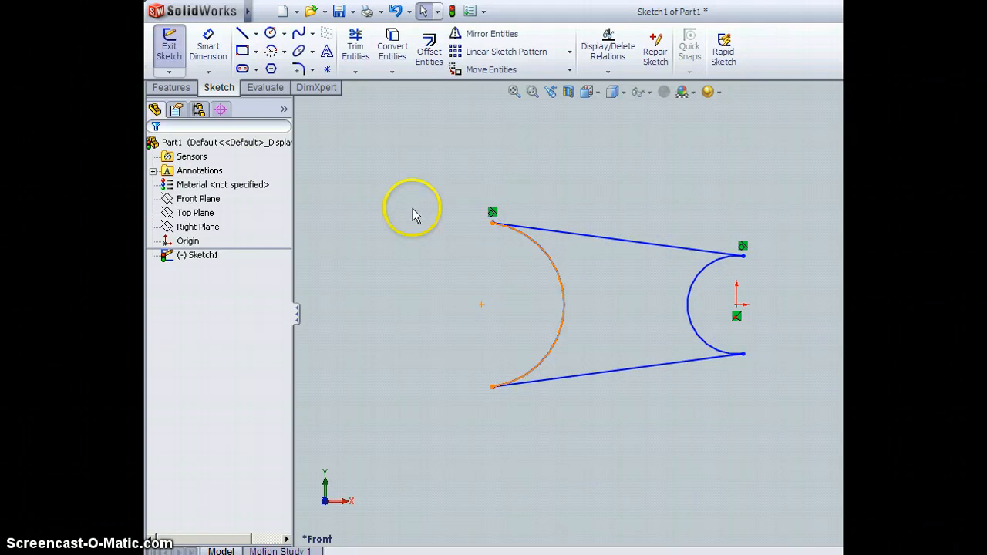
pyautogui.click(171, 87)
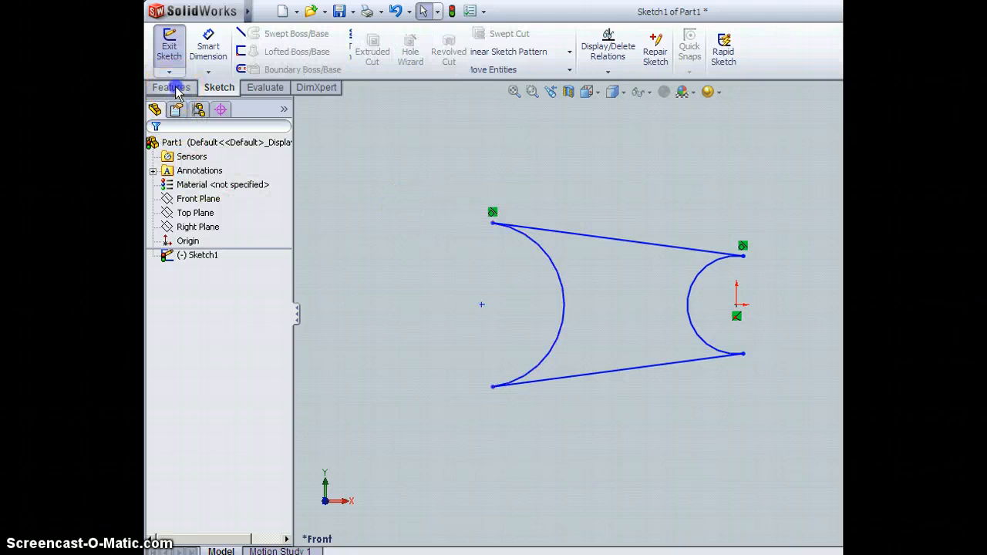
# Extrude the web outline 0.75 in with Mid Plane as Boss-Extrude1
pyautogui.click(171, 87)
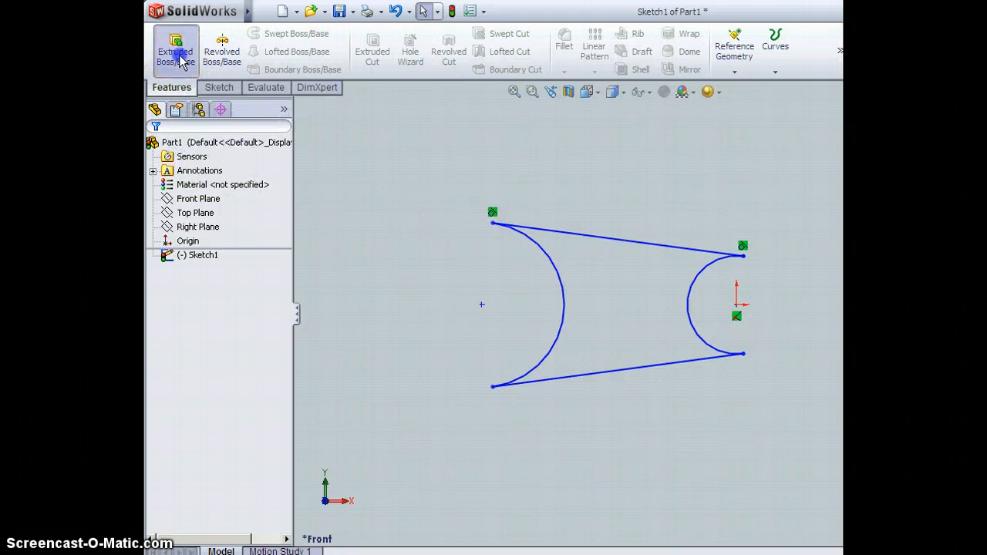
pyautogui.click(175, 50)
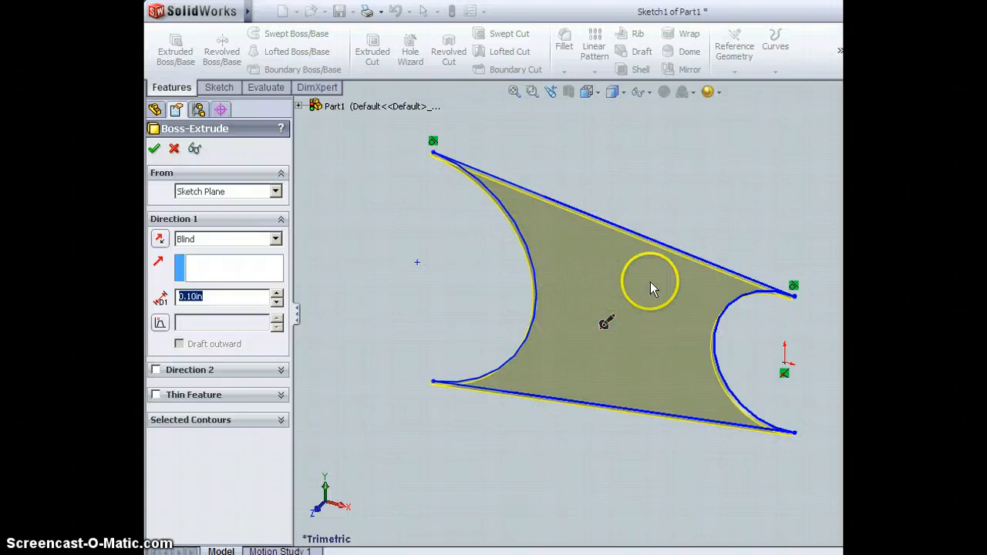
pyautogui.moveTo(640, 274)
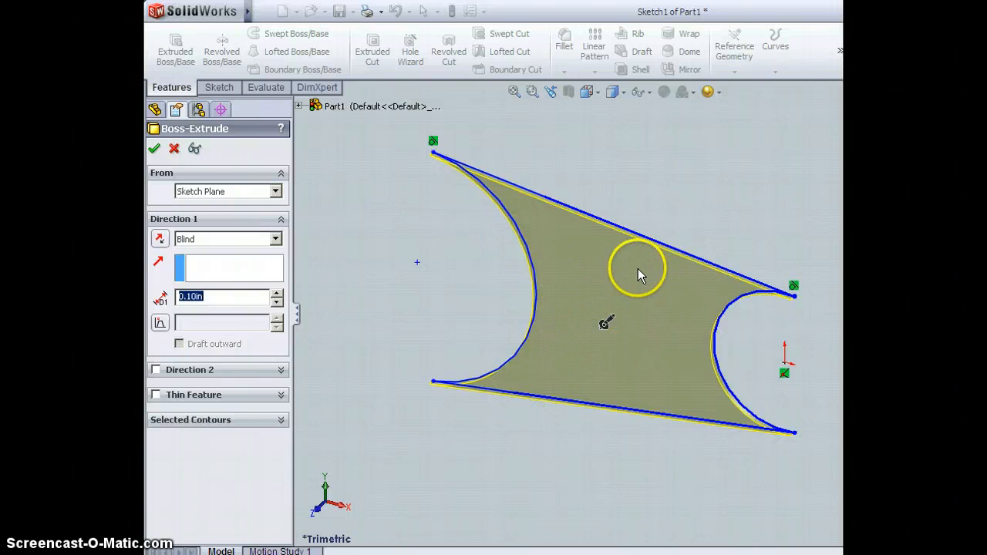
pyautogui.moveTo(486, 299)
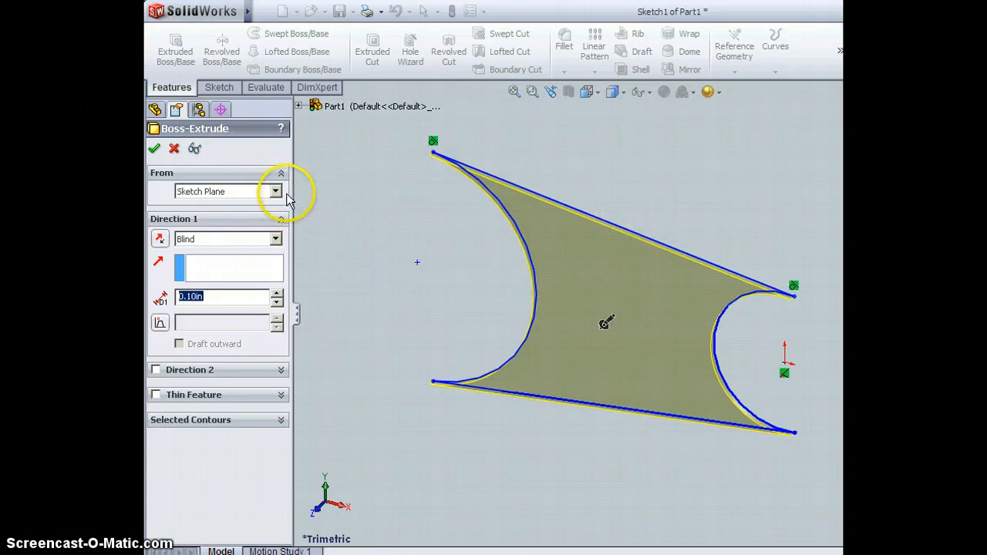
pyautogui.moveTo(261, 253)
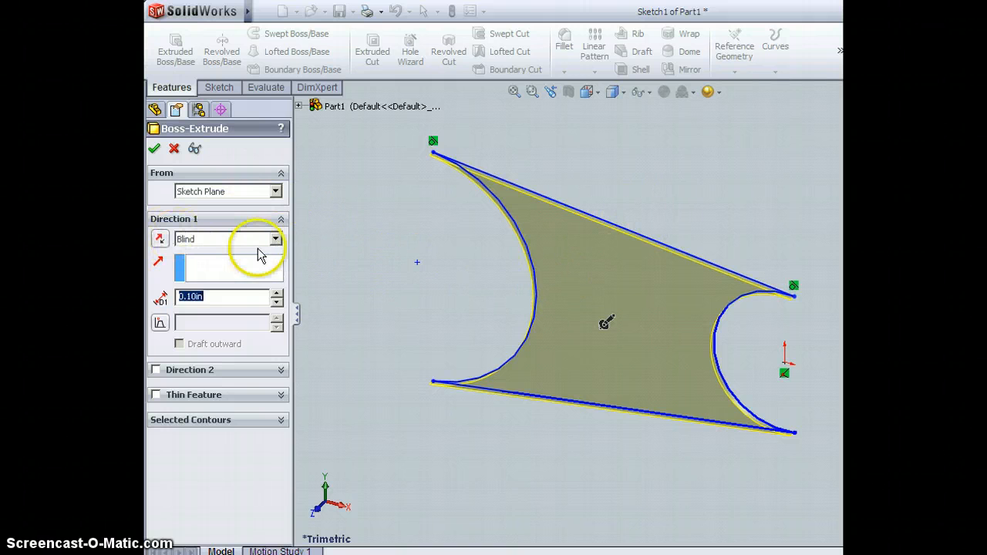
pyautogui.click(275, 239)
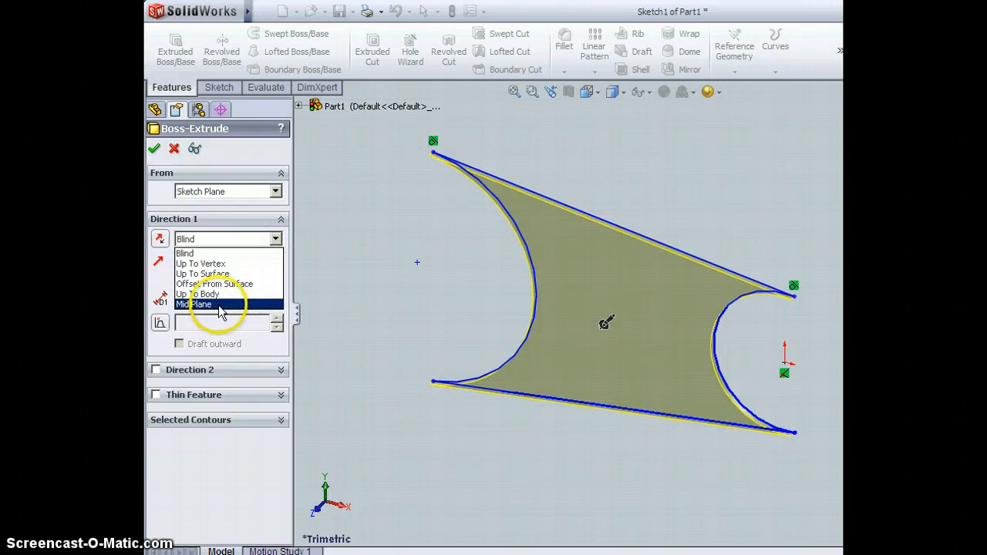
pyautogui.click(194, 304)
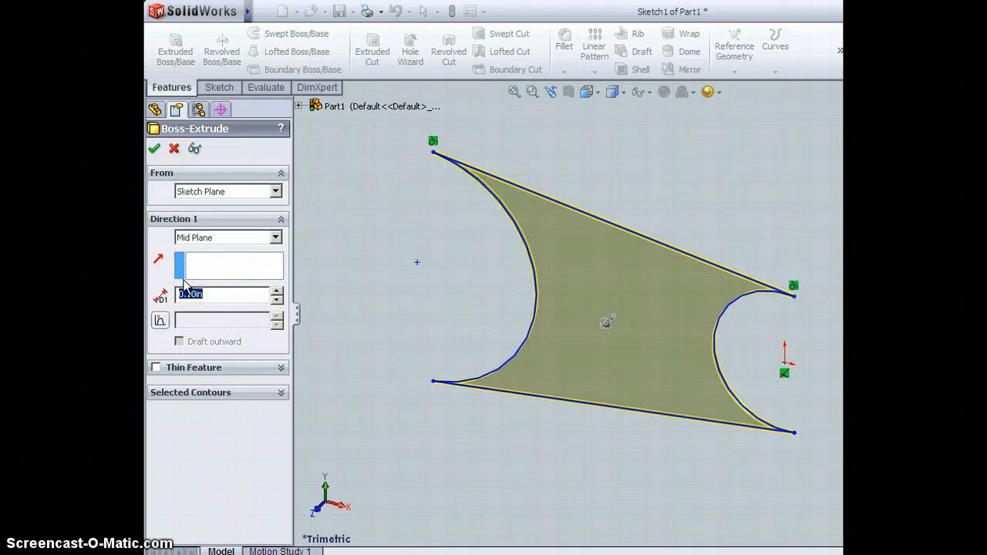
pyautogui.write('.75')
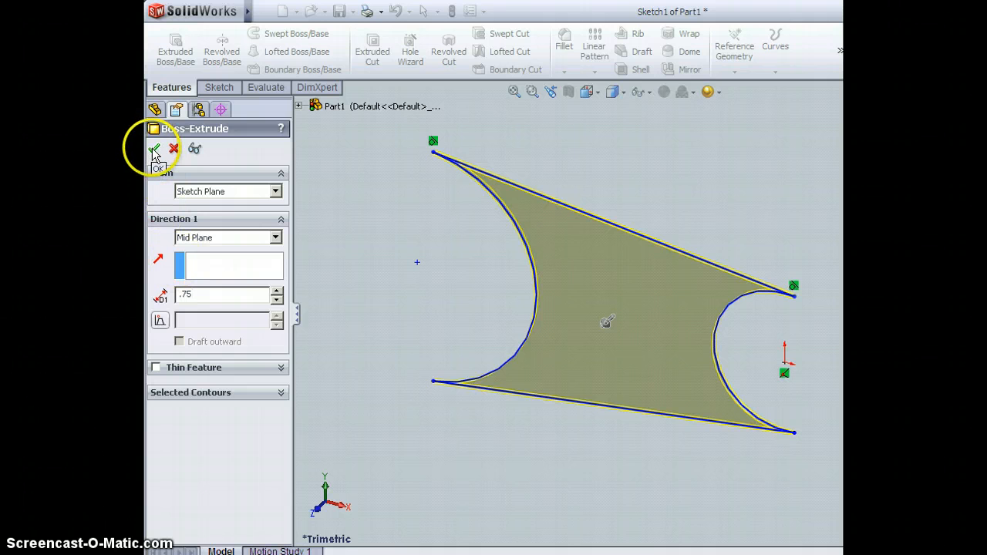
pyautogui.click(155, 148)
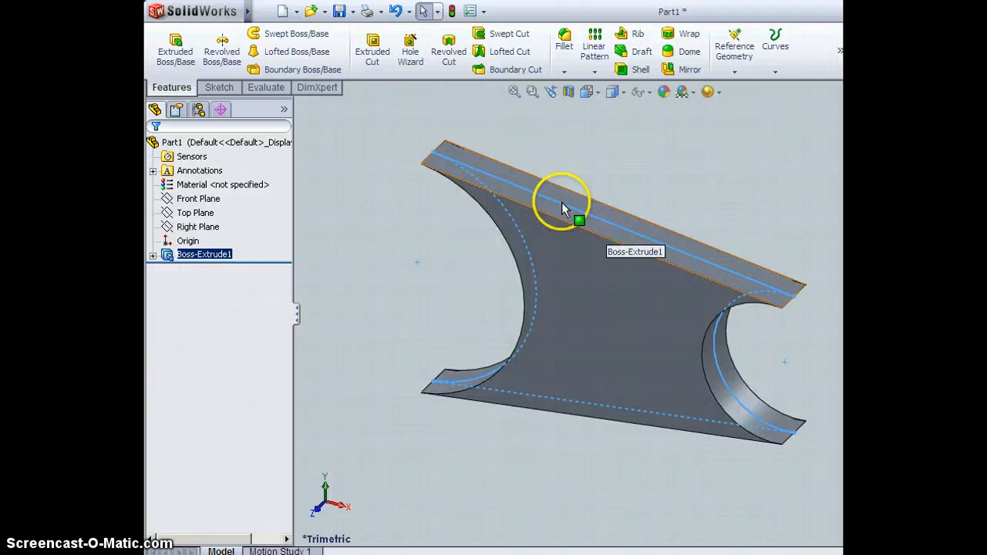
pyautogui.moveTo(609, 232)
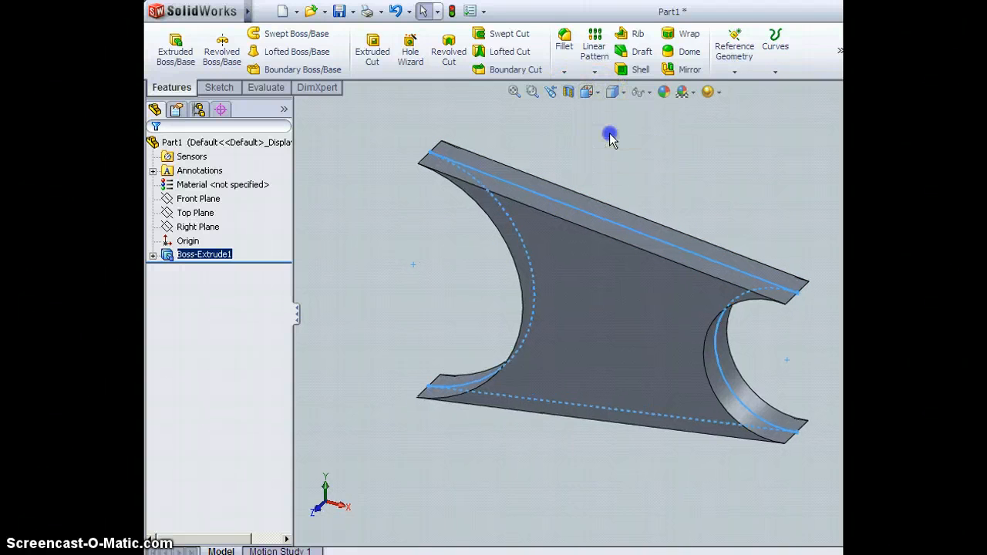
# Switch to the Front view of the extruded web
pyautogui.click(198, 199)
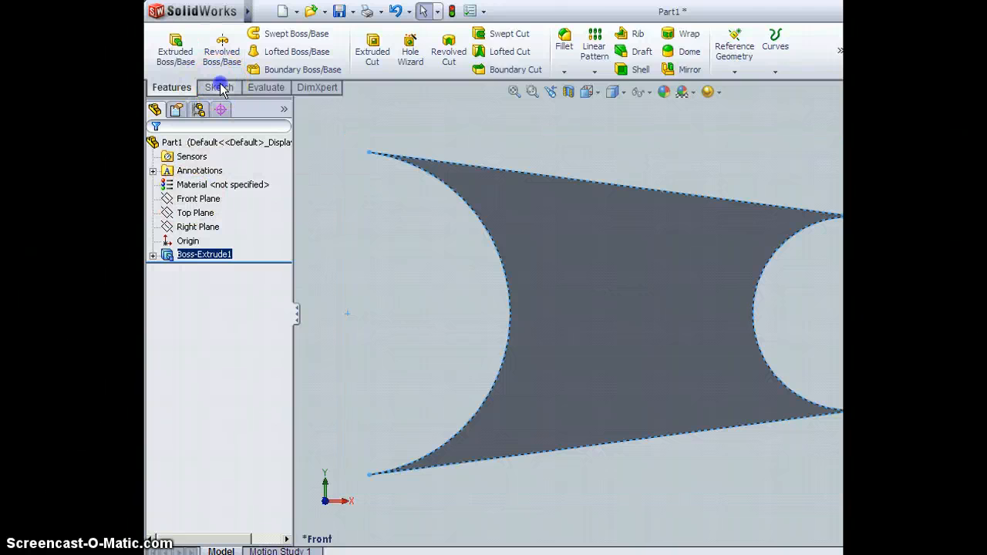
# Create Sketch2 on the Front Plane with a circle matching the web's left arc
pyautogui.click(198, 198)
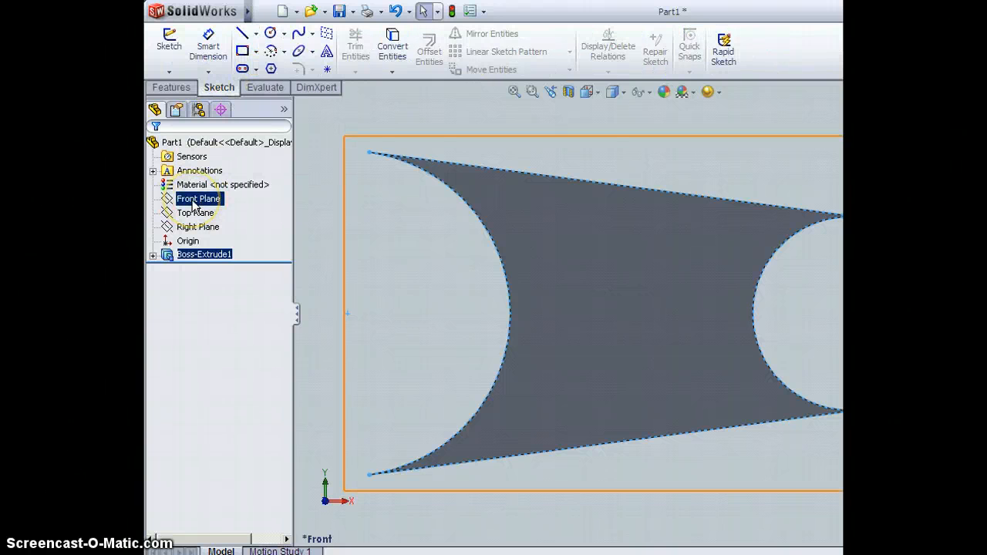
pyautogui.click(198, 198)
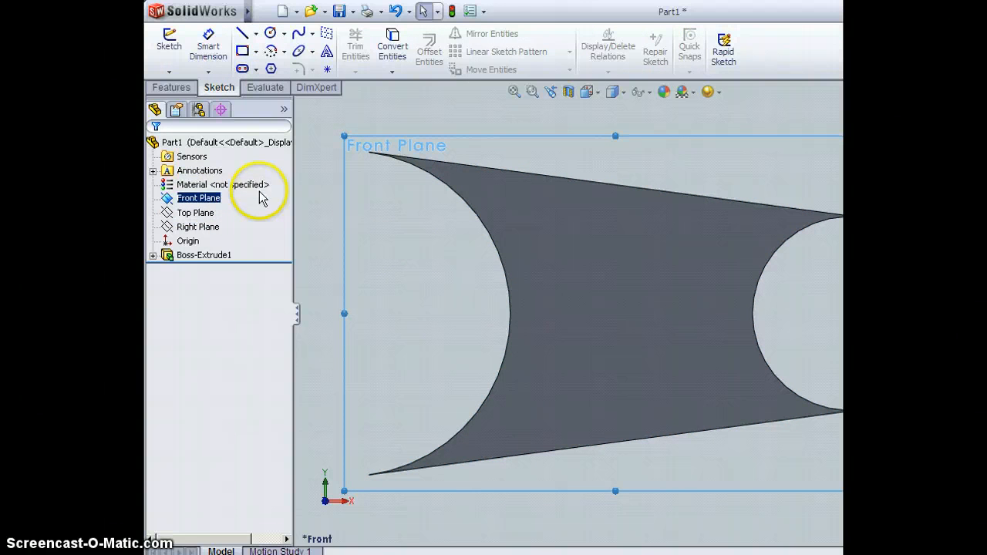
pyautogui.click(270, 33)
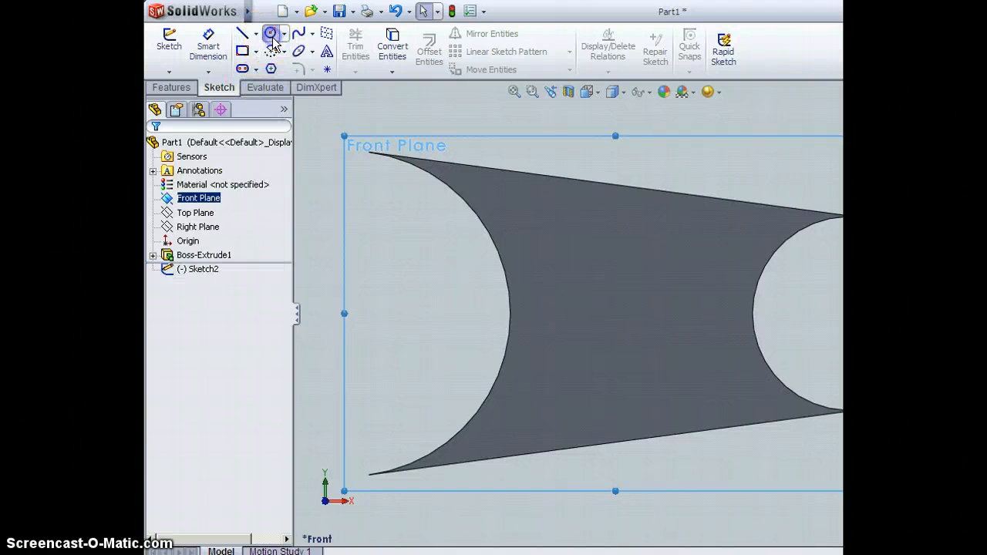
pyautogui.click(271, 33)
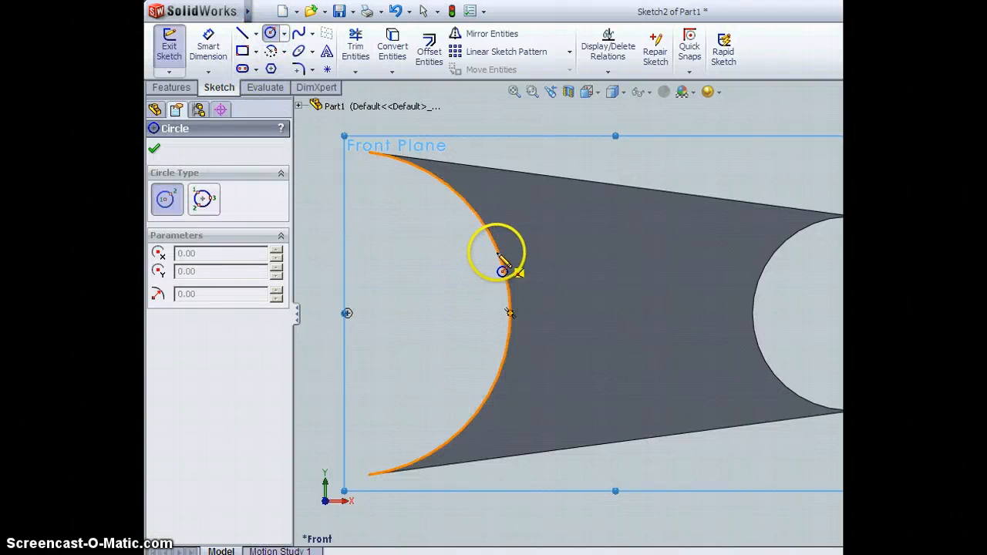
pyautogui.moveTo(351, 312)
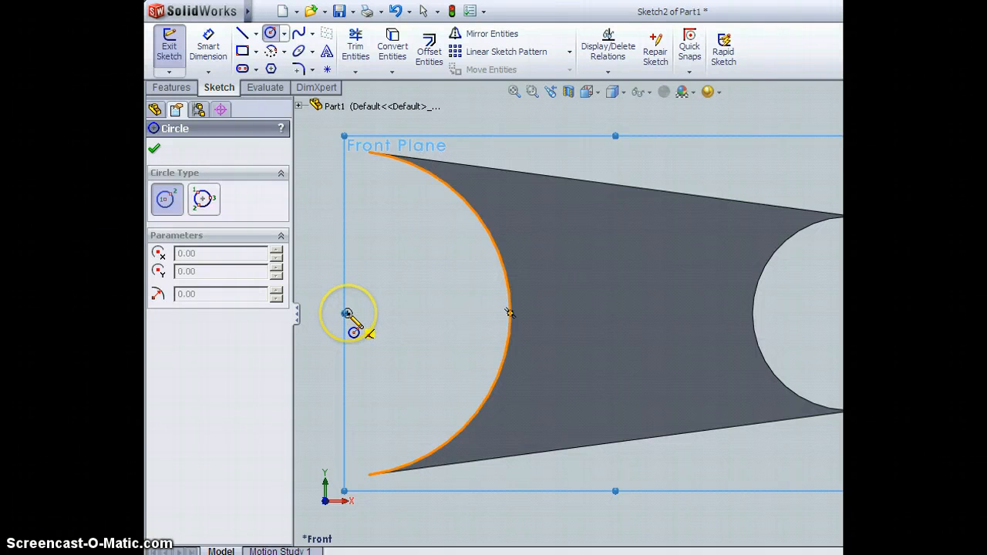
pyautogui.moveTo(505, 273)
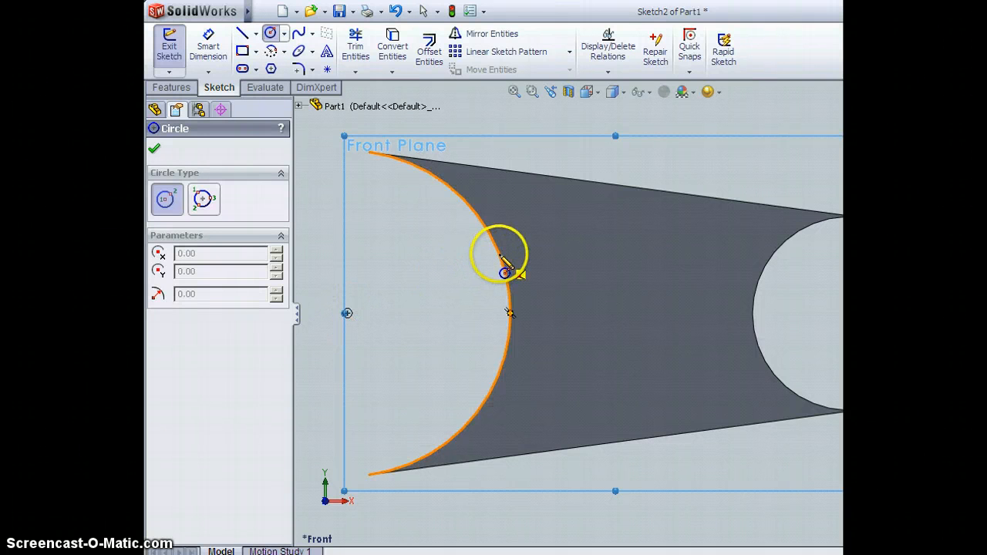
pyautogui.moveTo(351, 313)
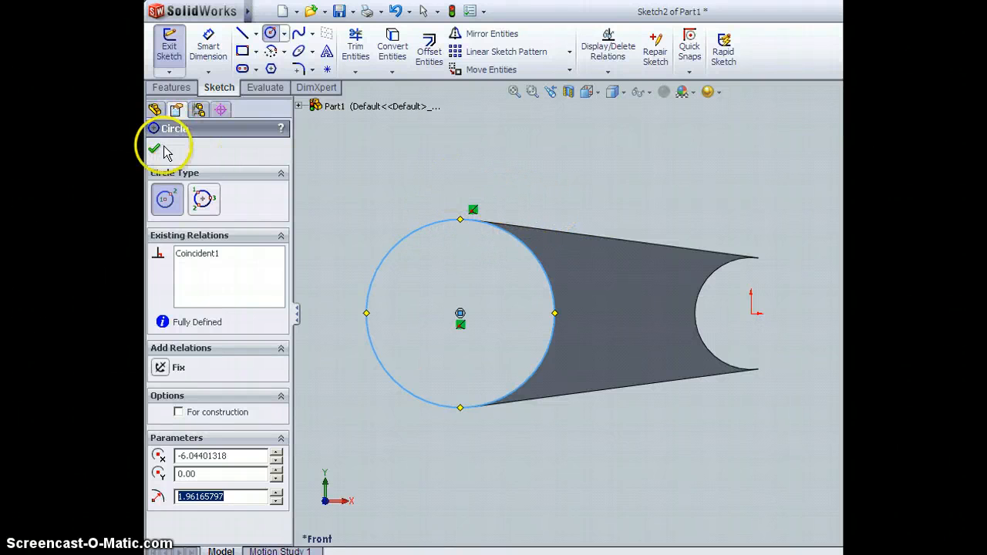
pyautogui.click(155, 149)
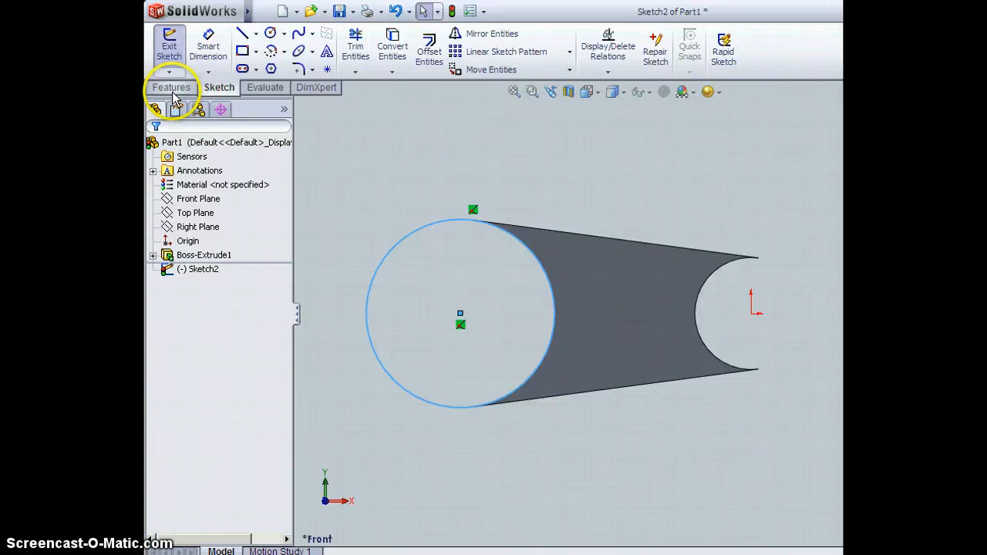
# Extrude the Sketch2 circle 2 in with Mid Plane as Boss-Extrude2, viewed isometrically
pyautogui.click(171, 88)
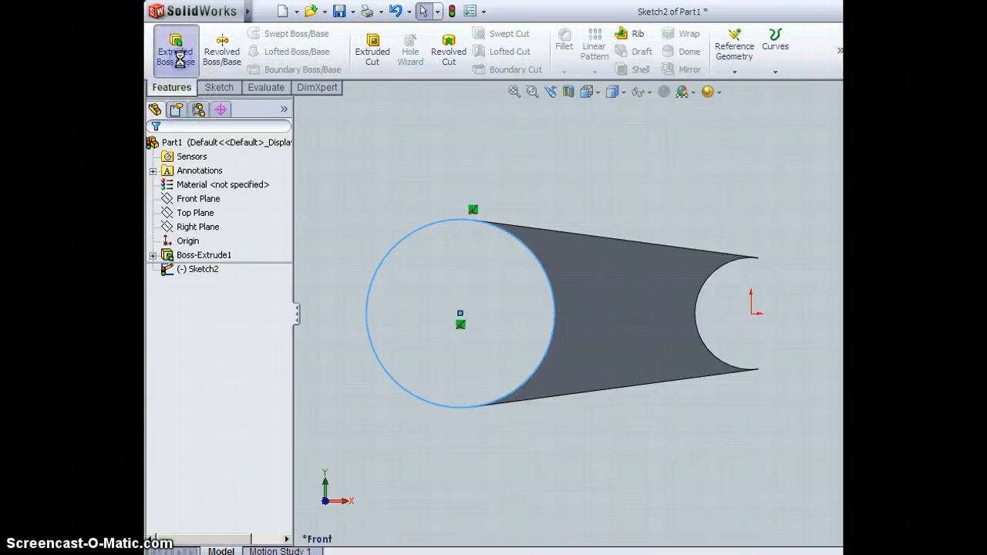
pyautogui.click(175, 49)
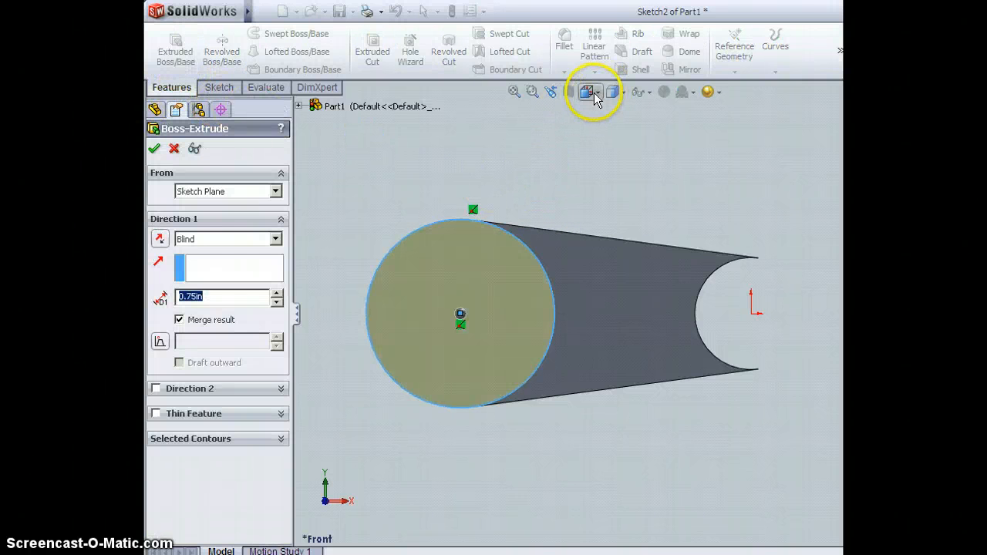
pyautogui.click(590, 92)
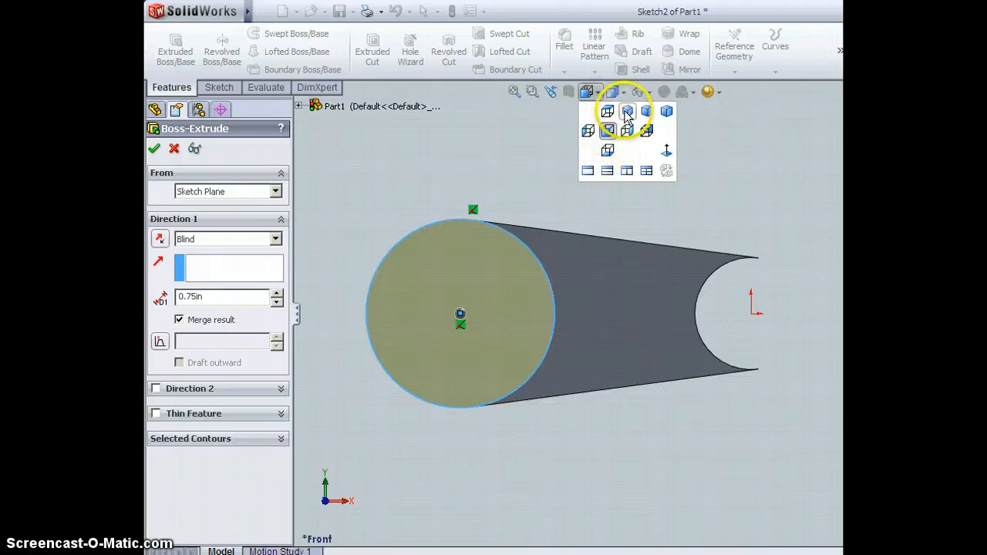
pyautogui.click(626, 111)
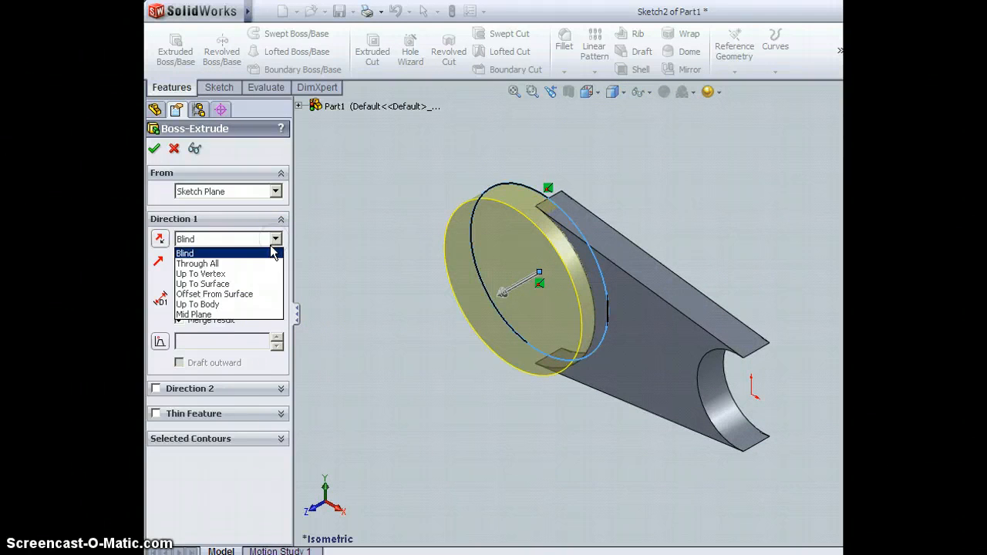
pyautogui.moveTo(216, 315)
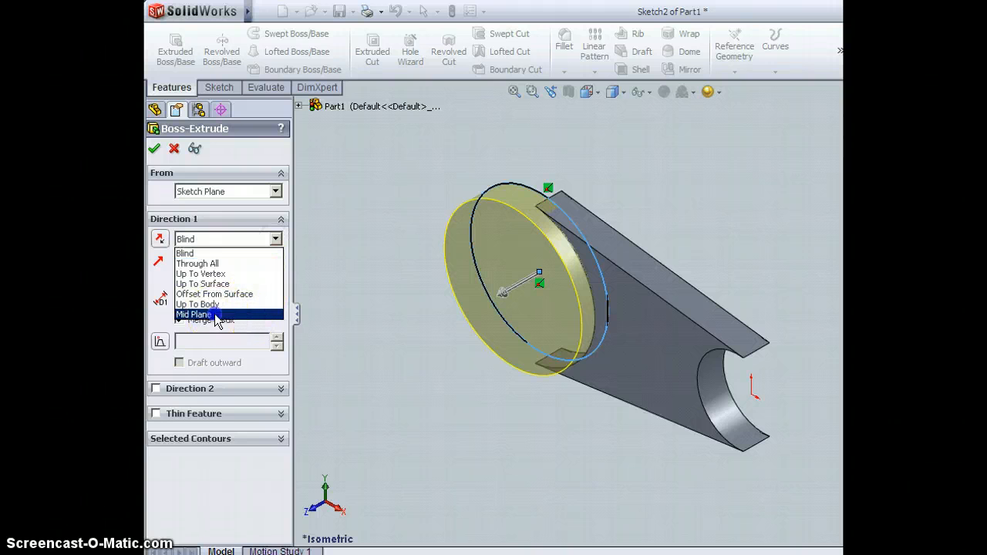
pyautogui.click(193, 314)
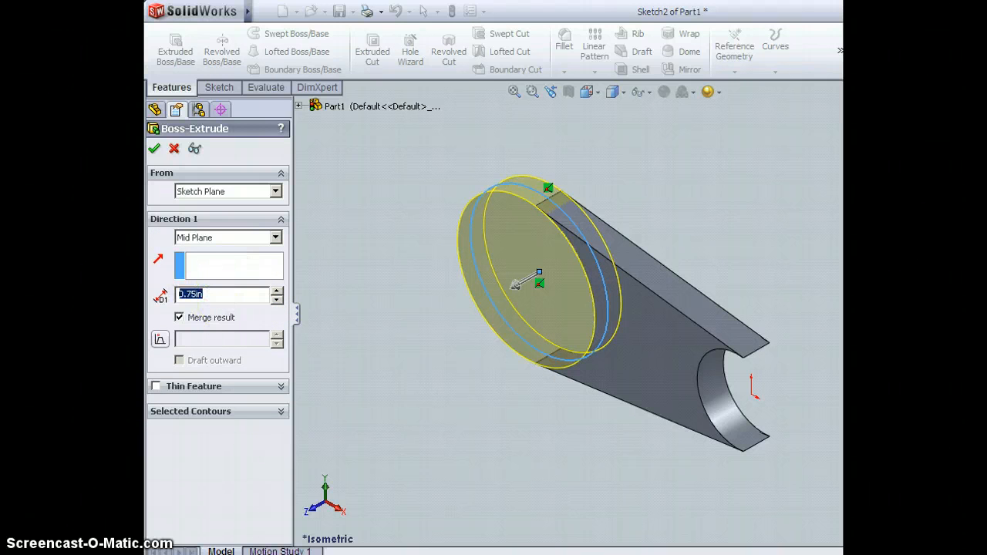
pyautogui.write('2.00')
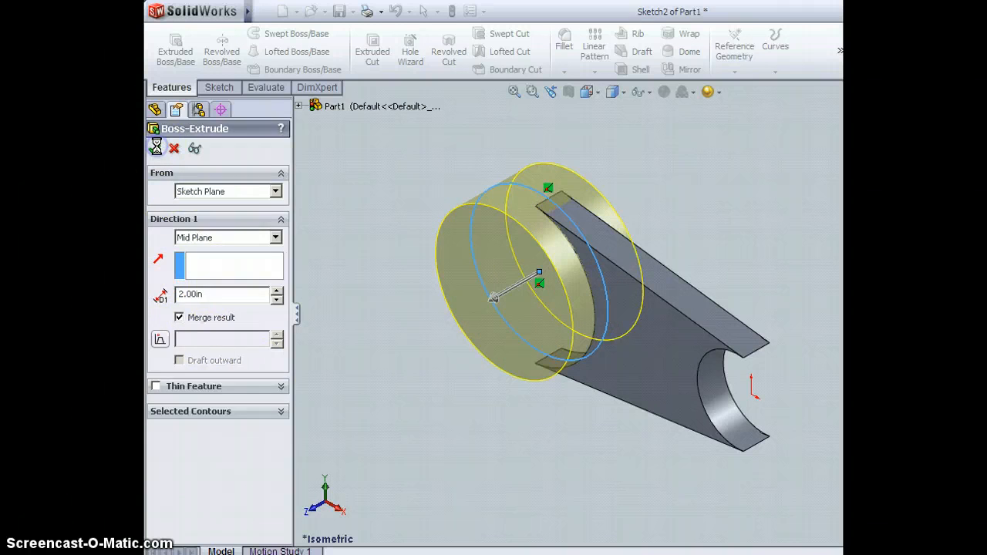
pyautogui.click(156, 148)
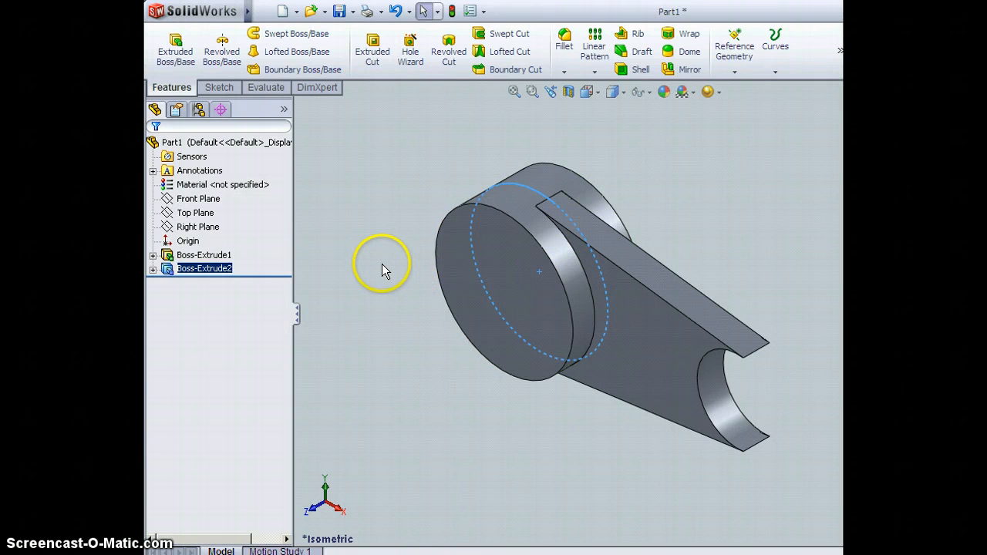
pyautogui.moveTo(371, 260)
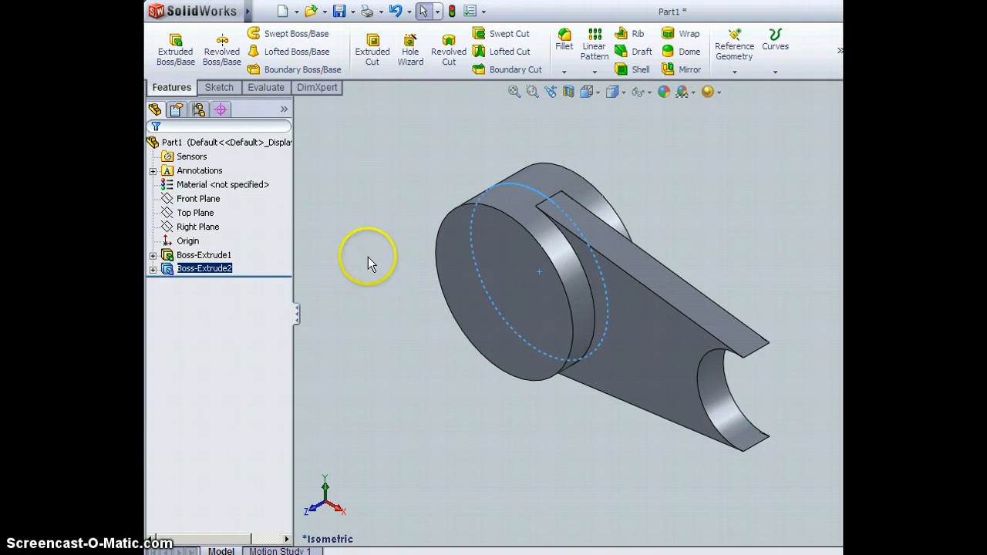
pyautogui.moveTo(341, 183)
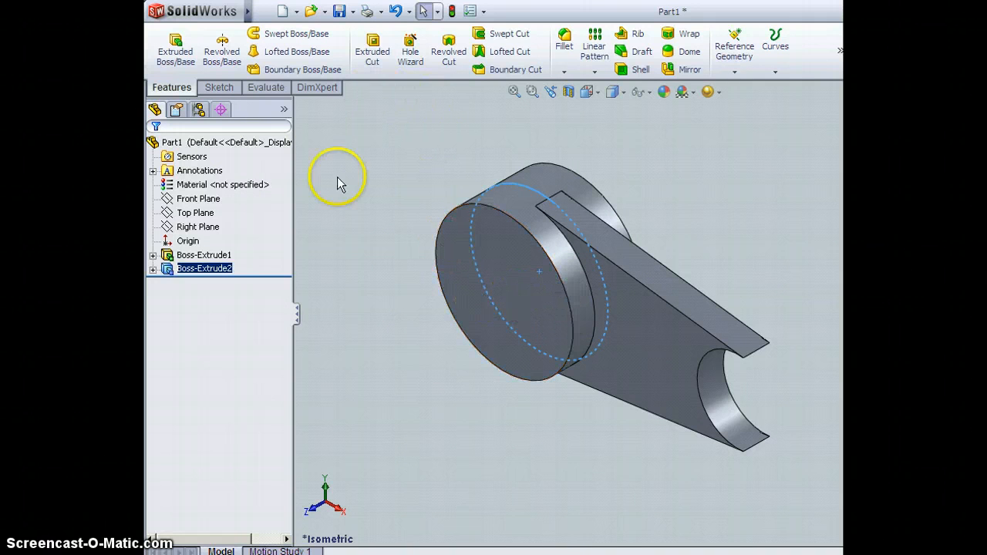
# Switch the view orientation to Front so the part faces straight on
pyautogui.click(195, 212)
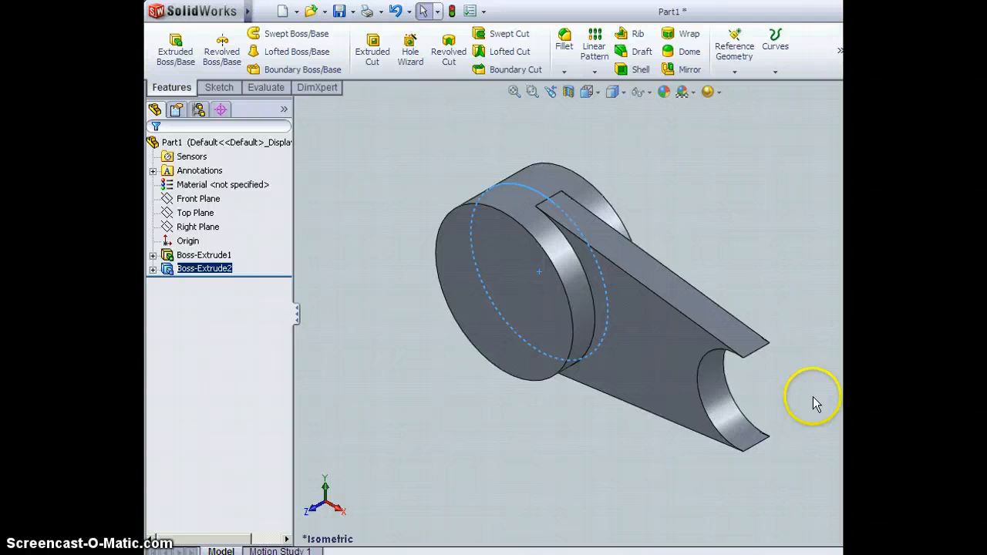
pyautogui.moveTo(721, 389)
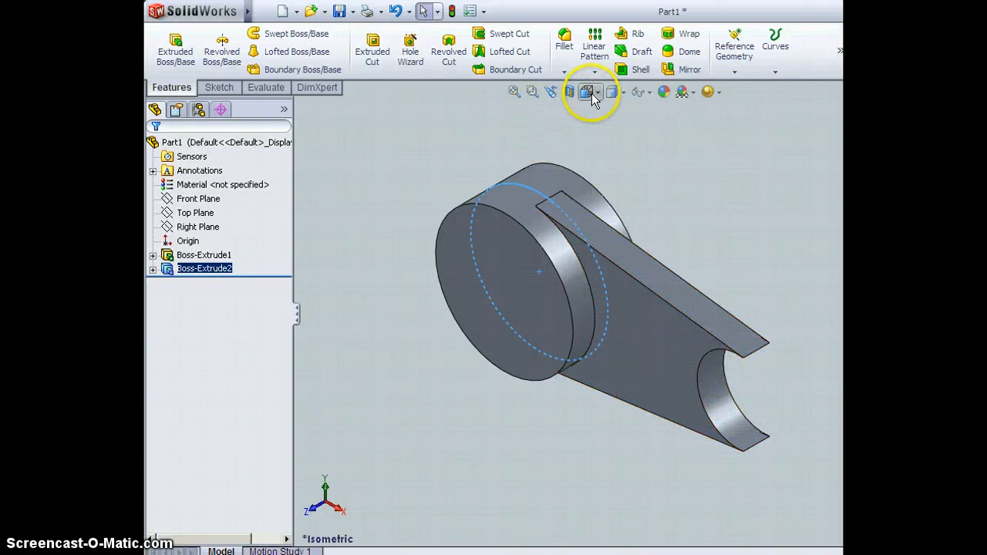
pyautogui.moveTo(588, 92)
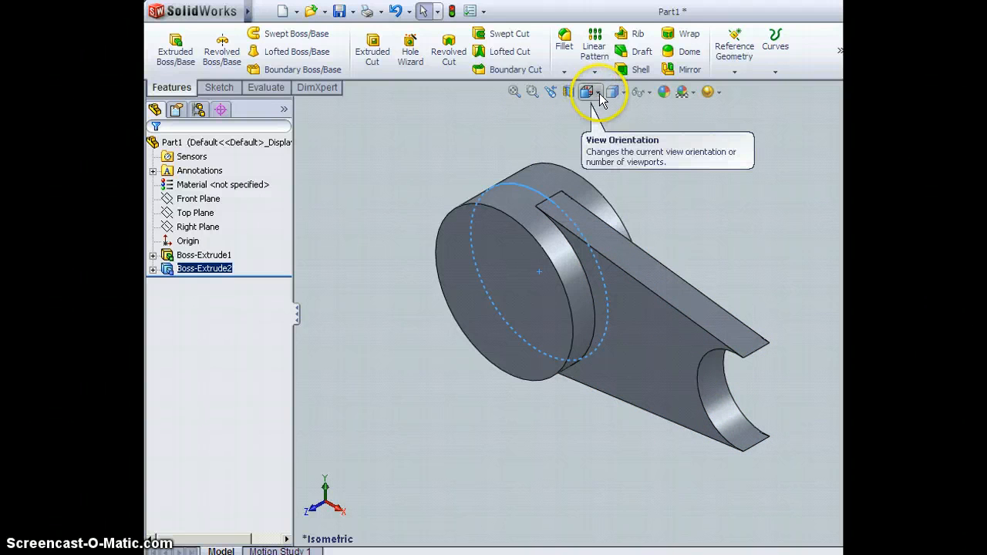
pyautogui.click(588, 92)
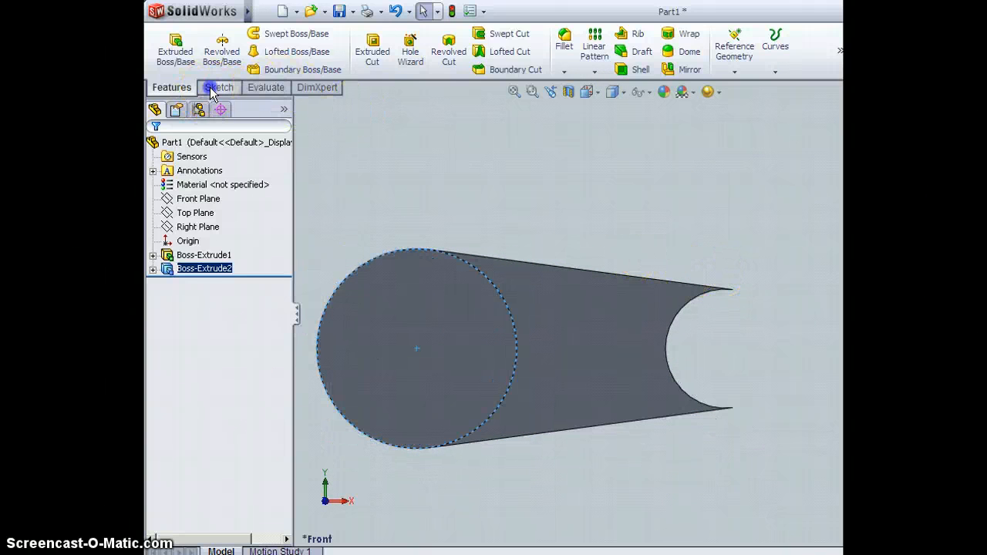
# Sketch a circle on the Front Plane from the origin to the web's narrow end
pyautogui.click(219, 87)
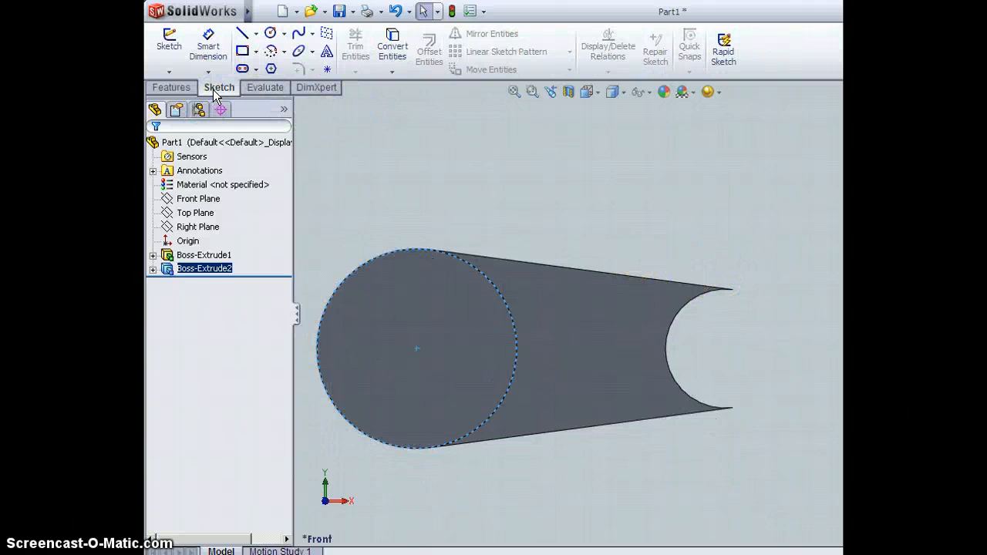
pyautogui.click(198, 198)
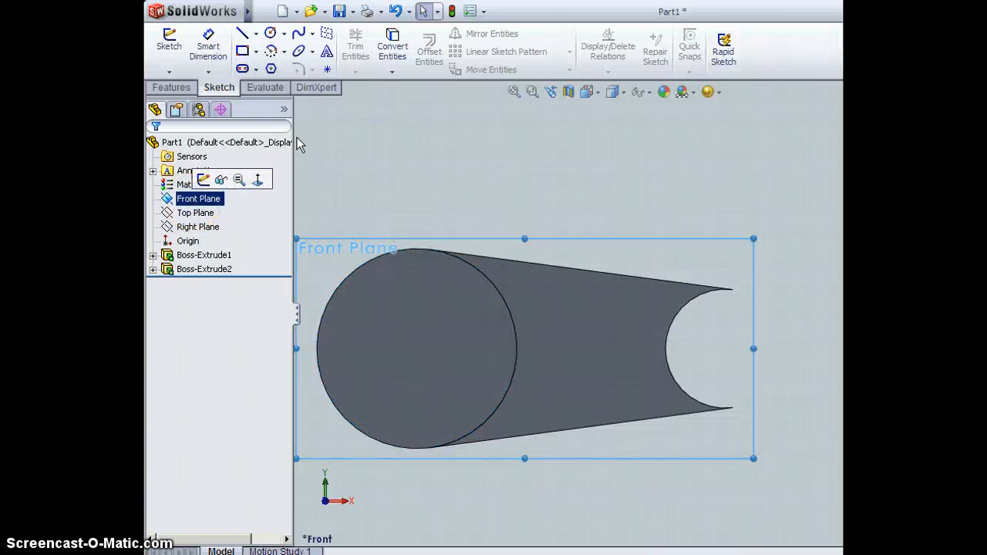
pyautogui.moveTo(517, 370)
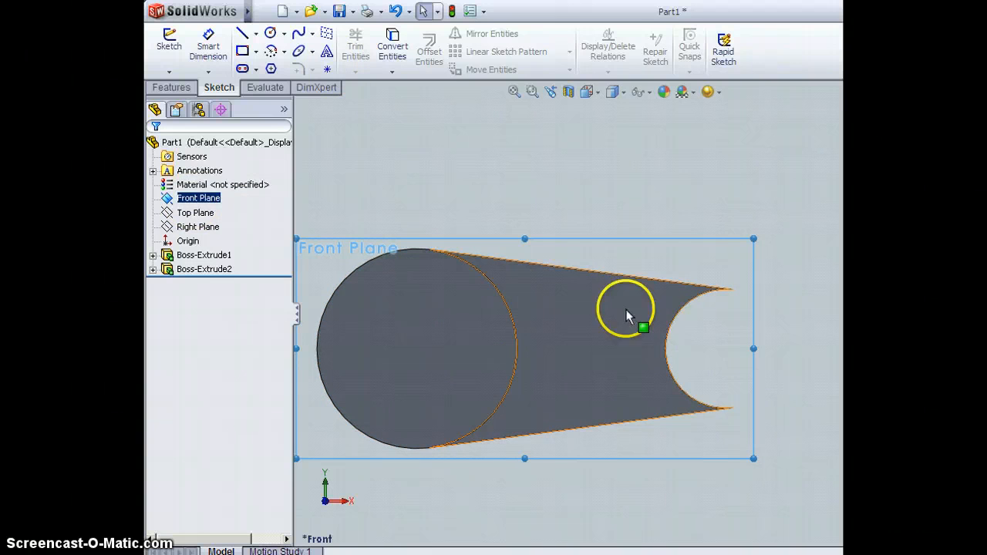
pyautogui.click(199, 198)
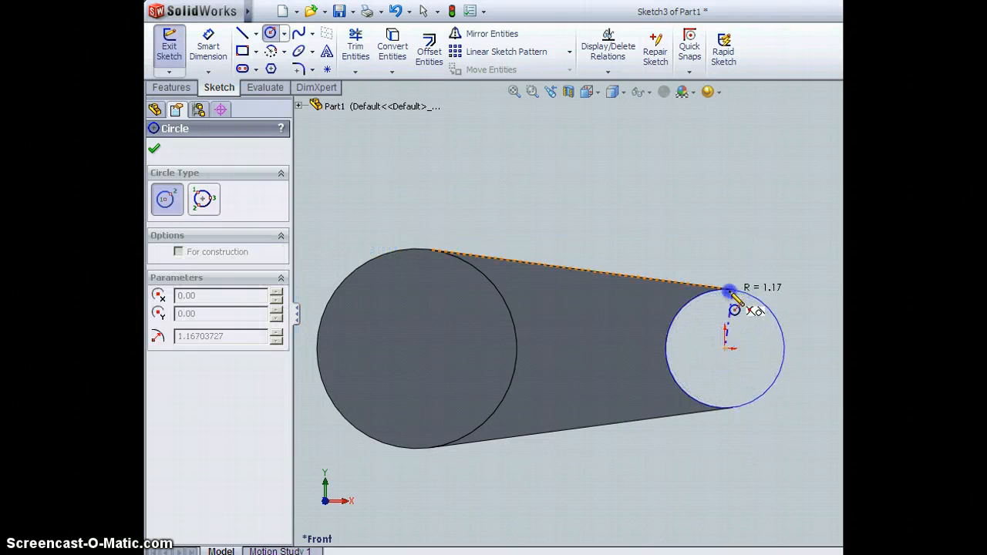
pyautogui.click(724, 348)
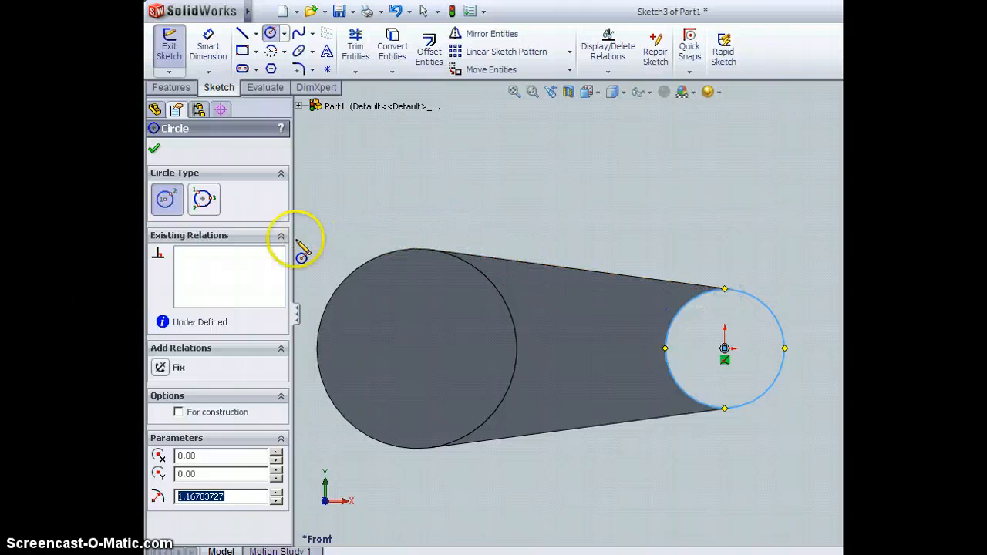
pyautogui.click(154, 148)
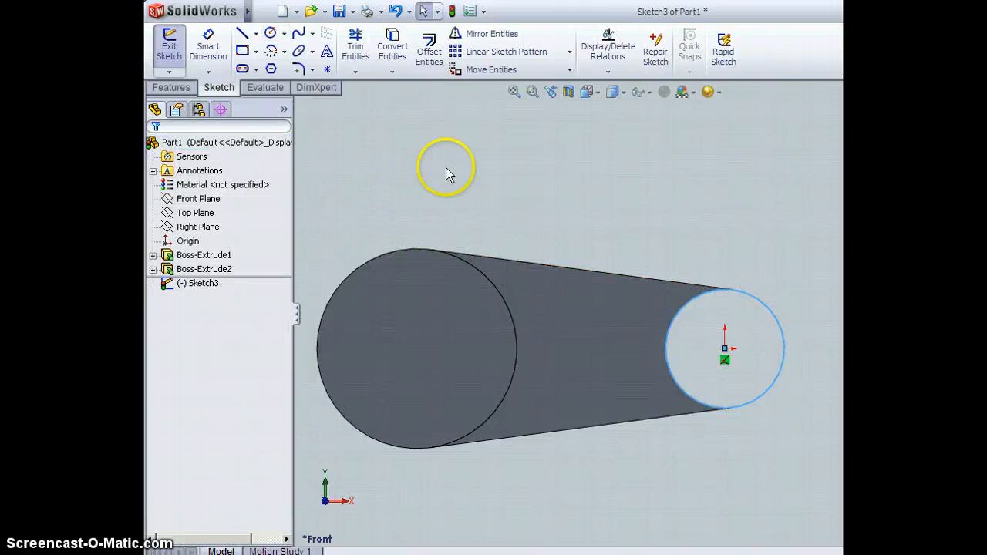
pyautogui.click(588, 92)
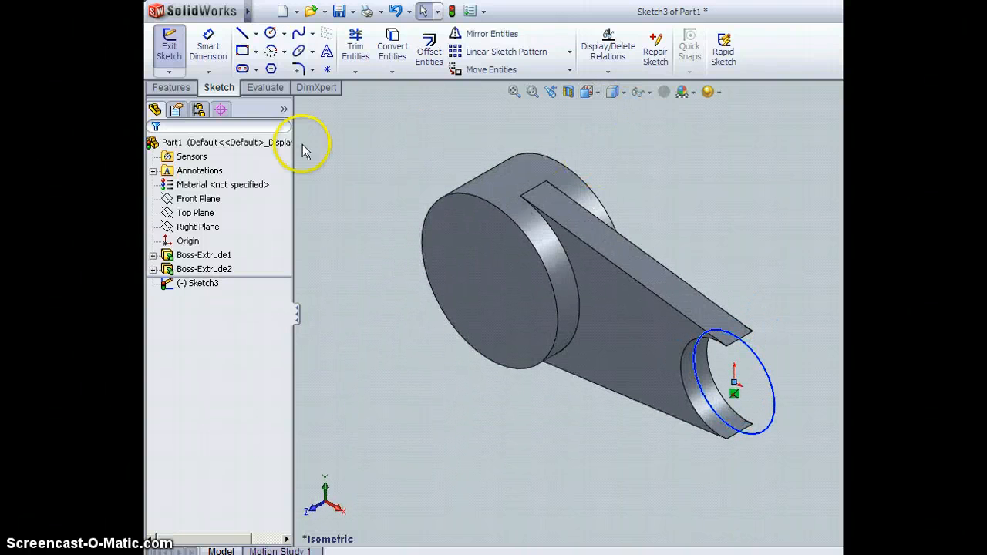
pyautogui.click(171, 87)
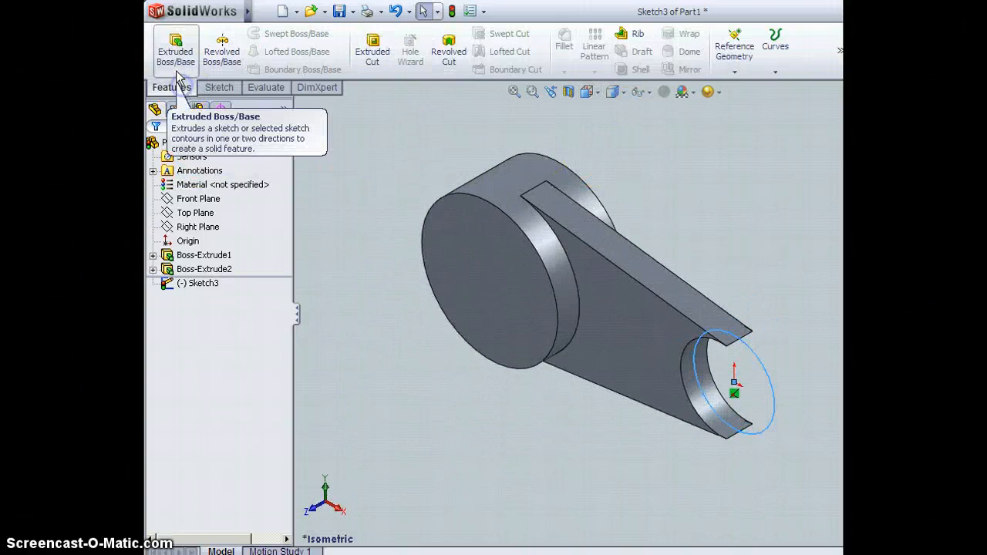
# Extrude the right-end circle 1.25 in with a Mid Plane end condition
pyautogui.click(175, 49)
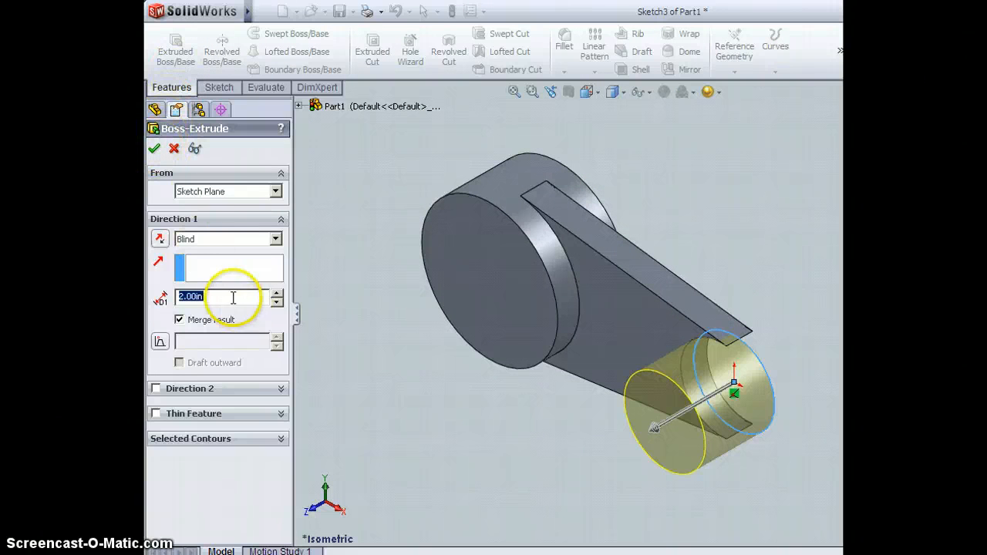
pyautogui.click(275, 239)
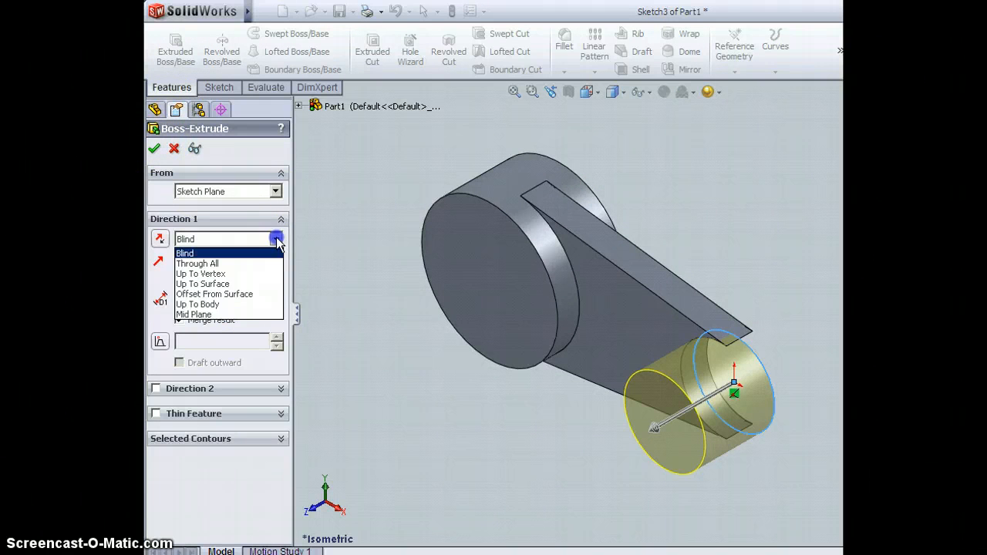
pyautogui.click(194, 314)
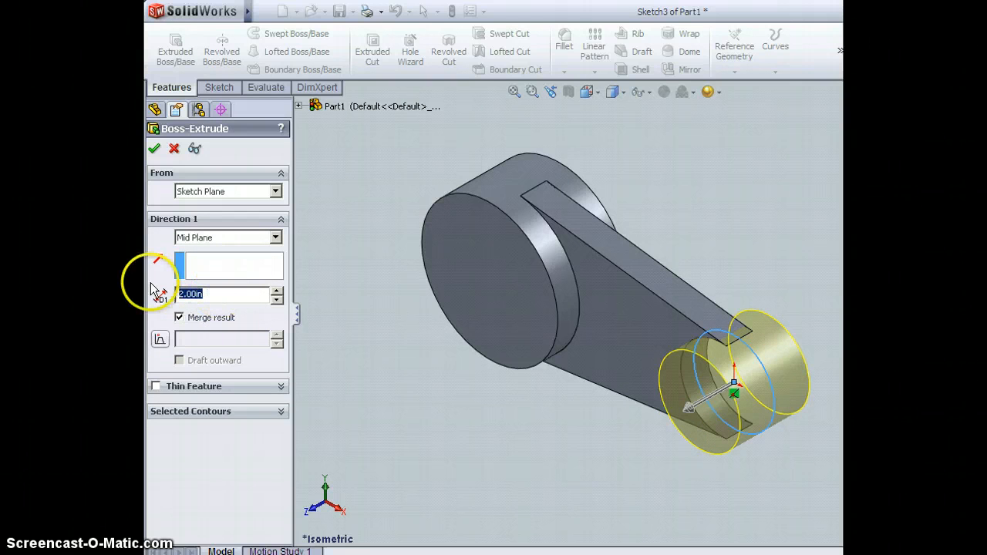
pyautogui.write('1.25')
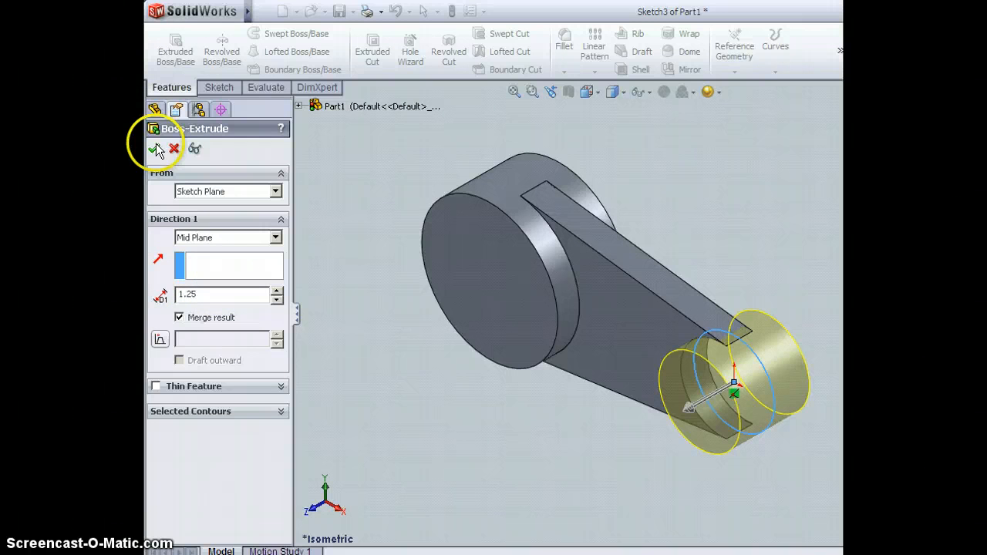
pyautogui.click(158, 148)
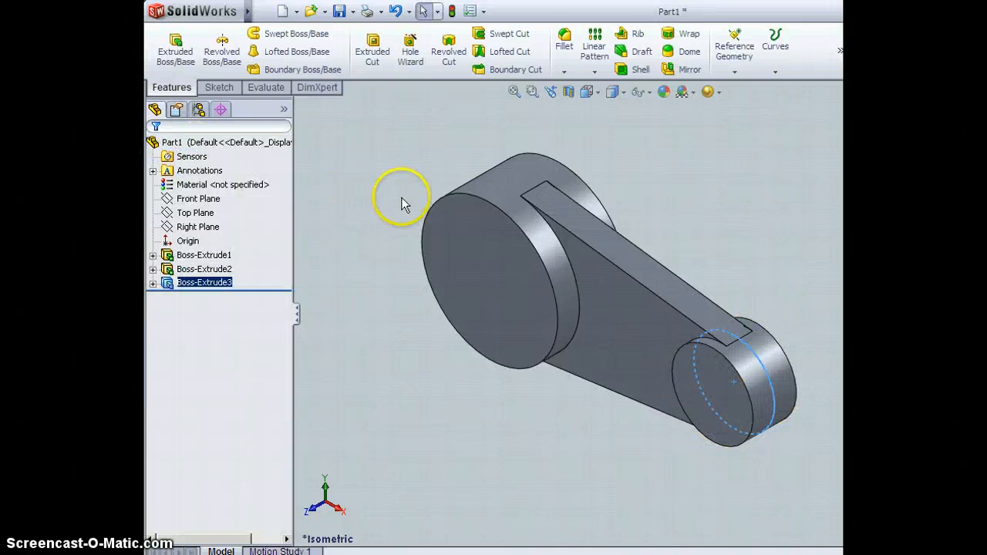
pyautogui.moveTo(677, 191)
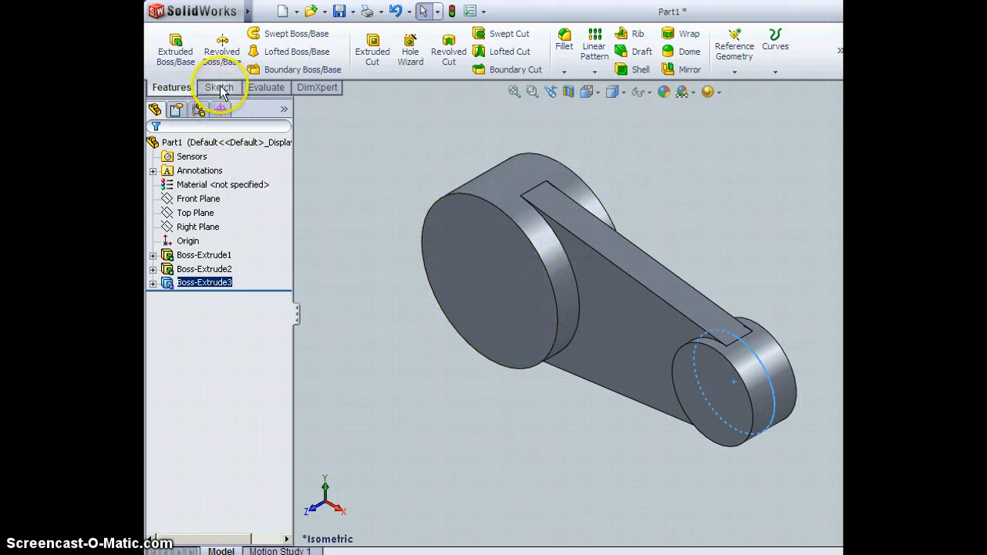
# Draw a circle on the large boss's front face and dimension it to 2 in diameter
pyautogui.click(220, 87)
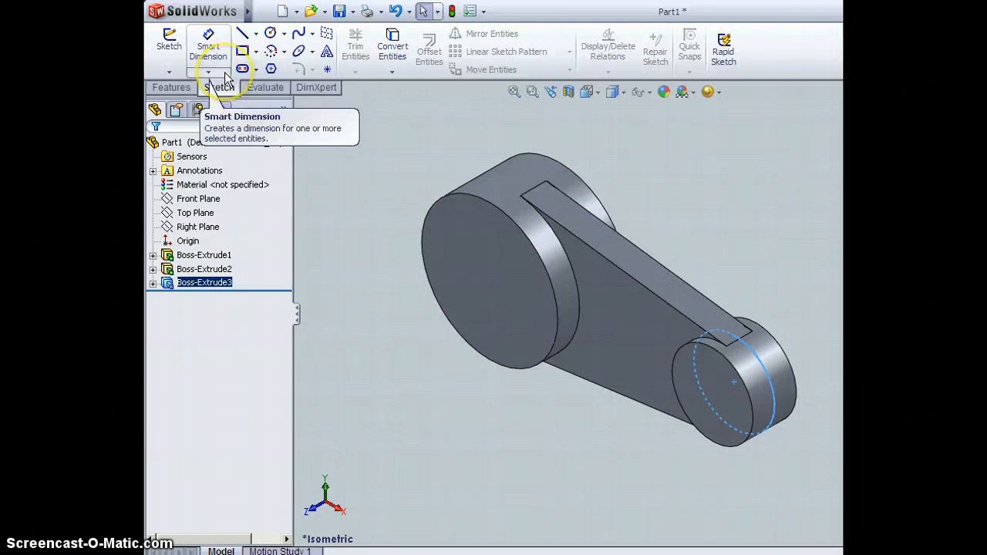
pyautogui.moveTo(300, 185)
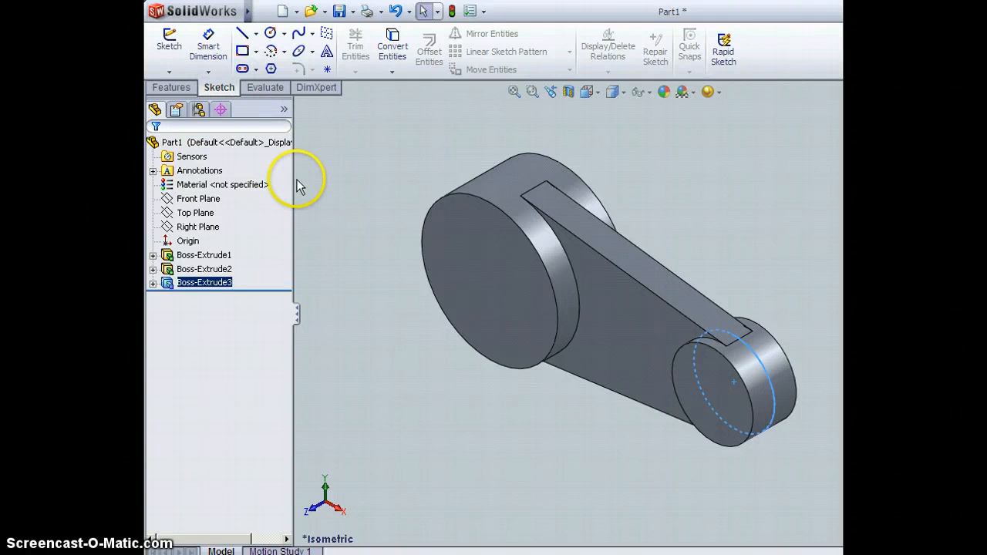
pyautogui.moveTo(486, 249)
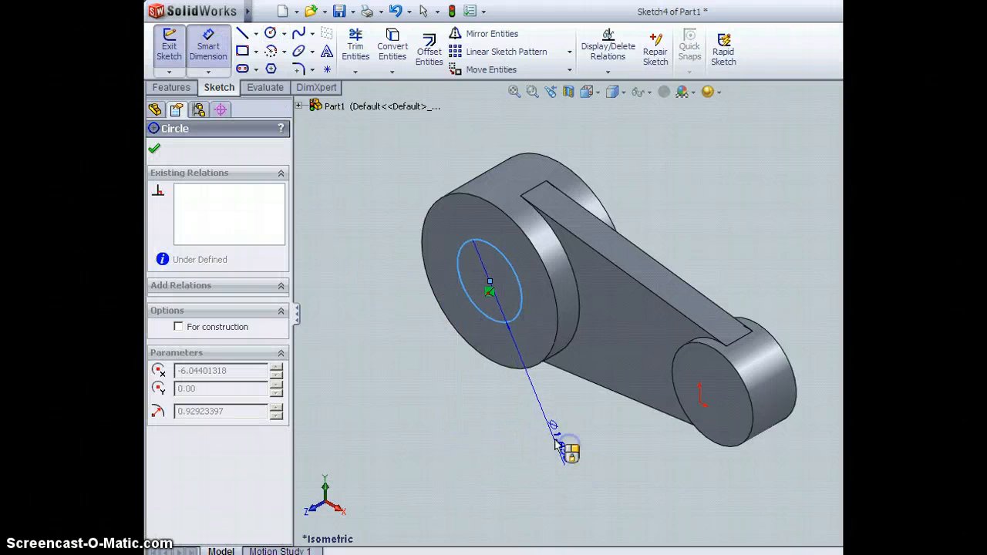
pyautogui.click(567, 447)
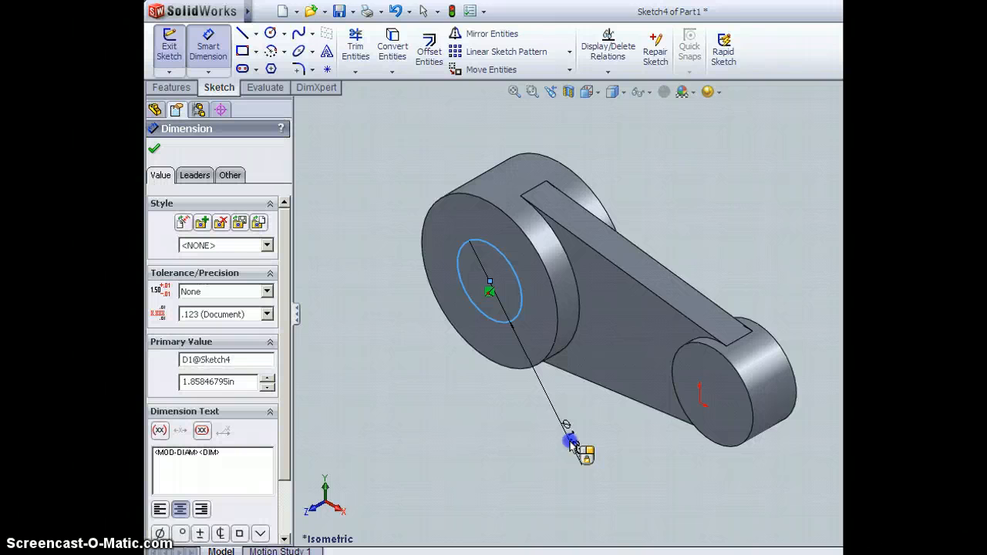
pyautogui.click(571, 443)
pyautogui.write('2')
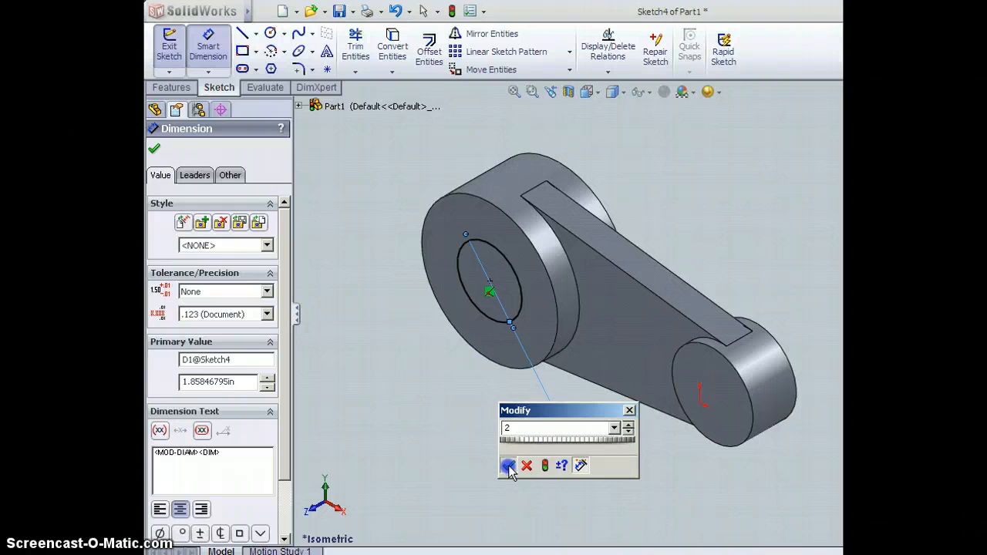
pyautogui.click(509, 465)
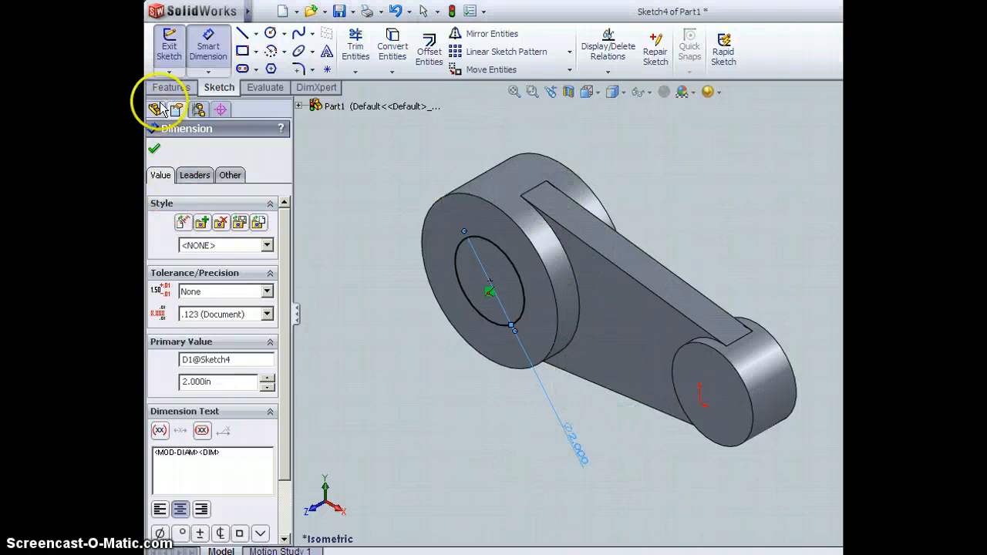
pyautogui.click(171, 88)
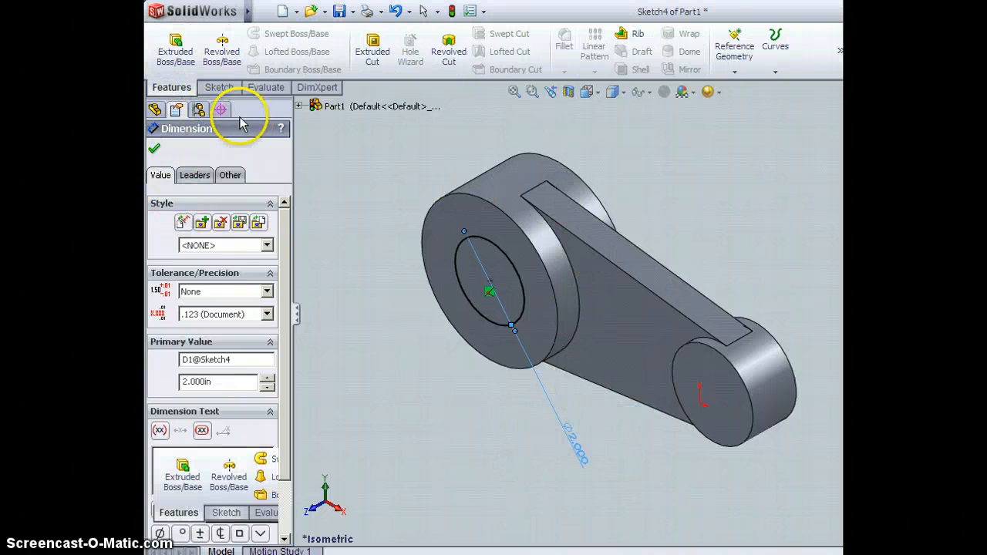
pyautogui.moveTo(372, 47)
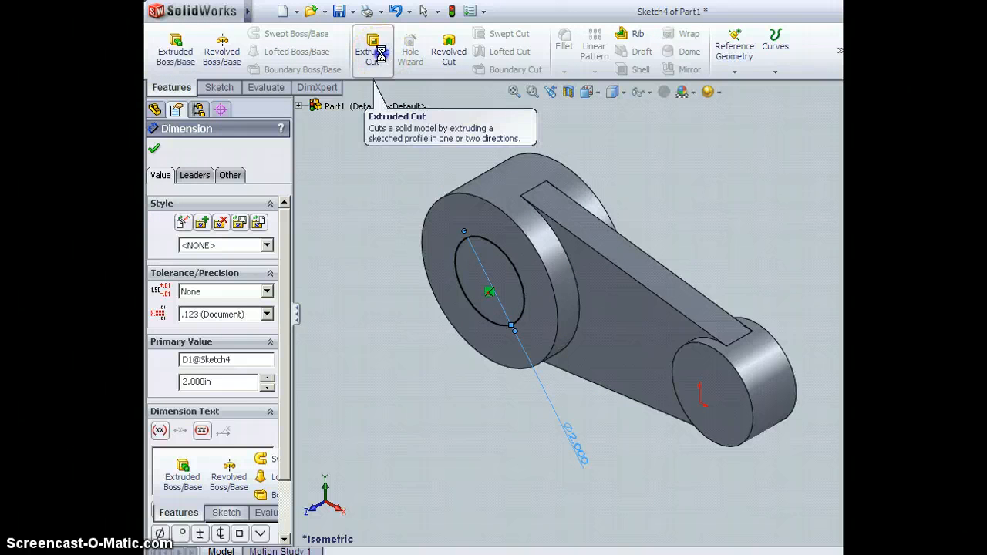
# Cut the 2 in circle Through All the large boss
pyautogui.click(372, 48)
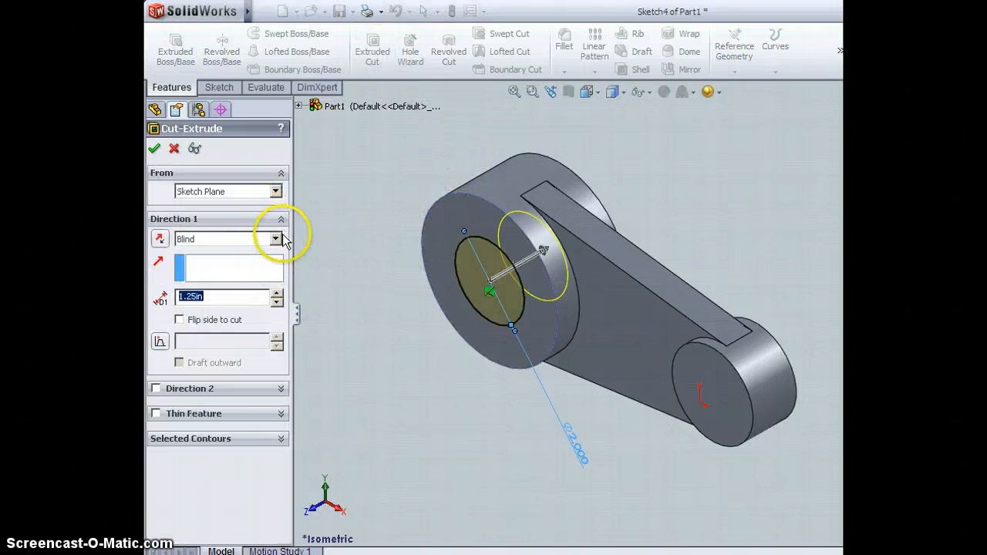
pyautogui.click(276, 239)
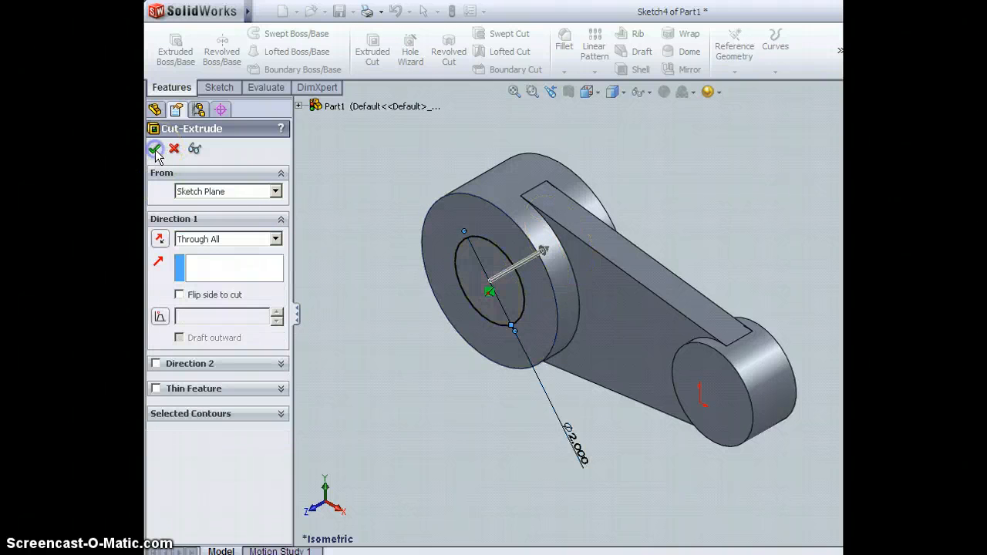
pyautogui.click(155, 148)
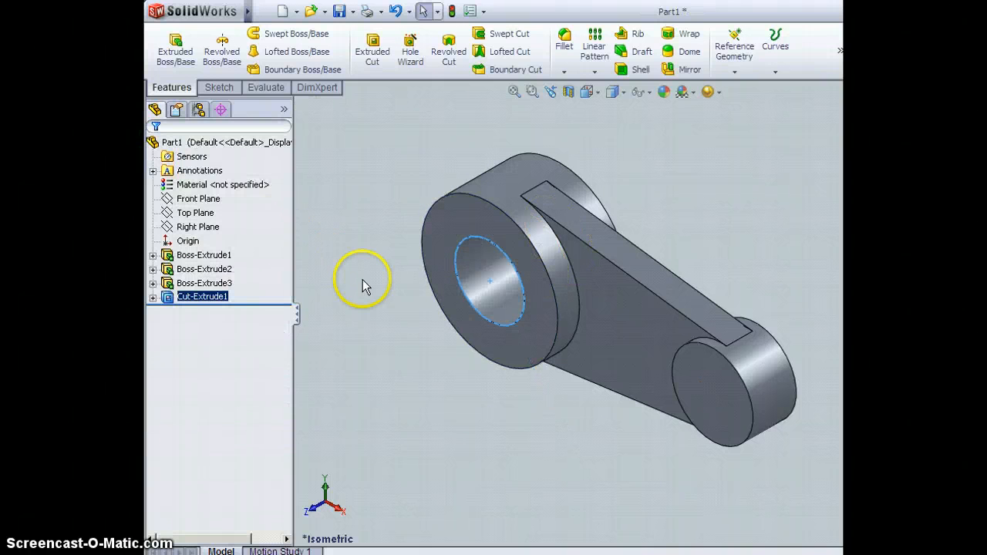
pyautogui.click(219, 87)
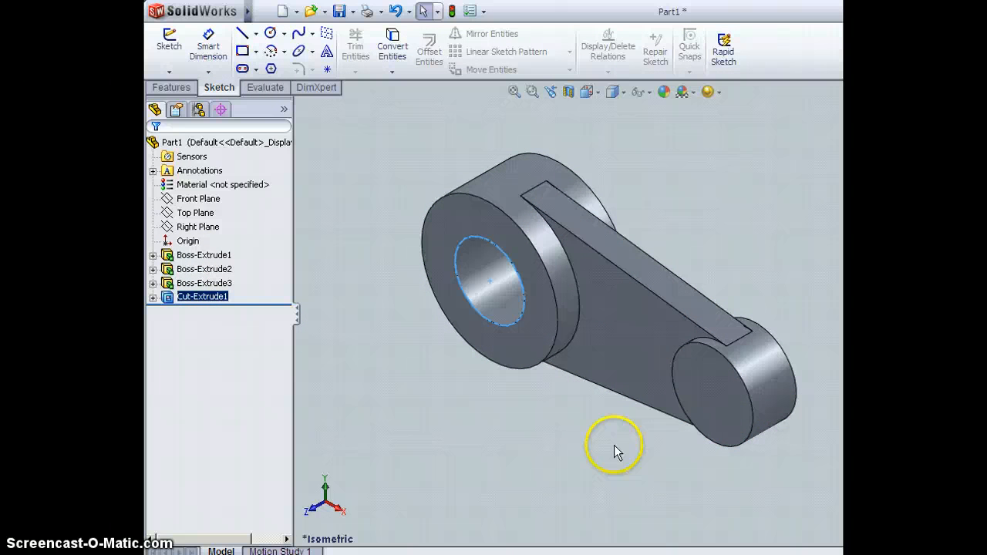
# Sketch a circle on the small boss's end face, dimensioned to 1.375 in diameter
pyautogui.click(204, 282)
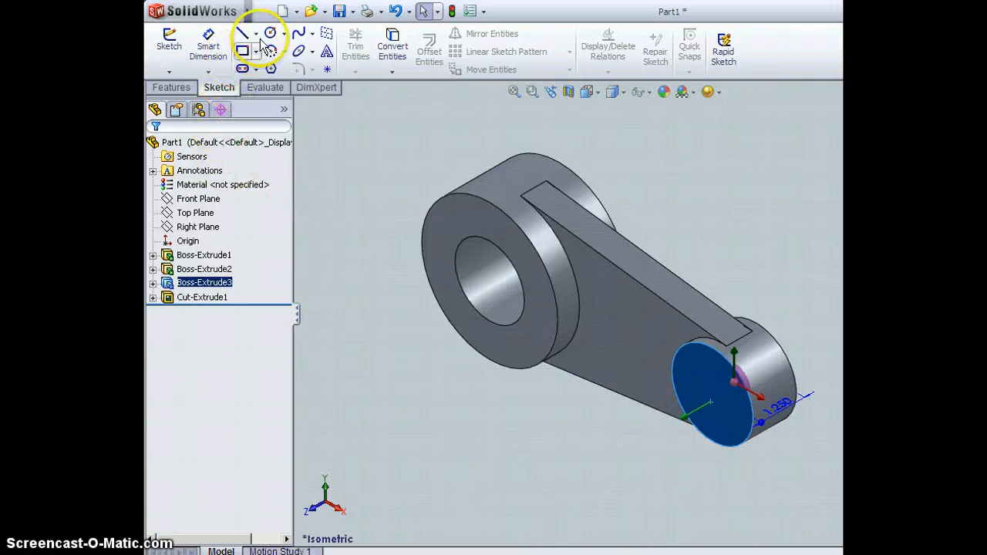
pyautogui.click(269, 33)
pyautogui.write('1.375')
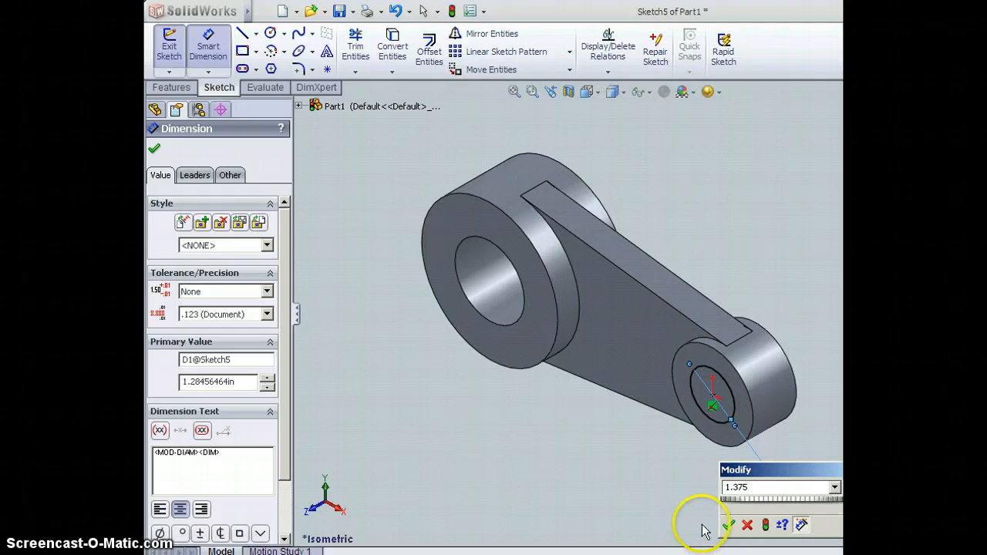
pyautogui.click(728, 525)
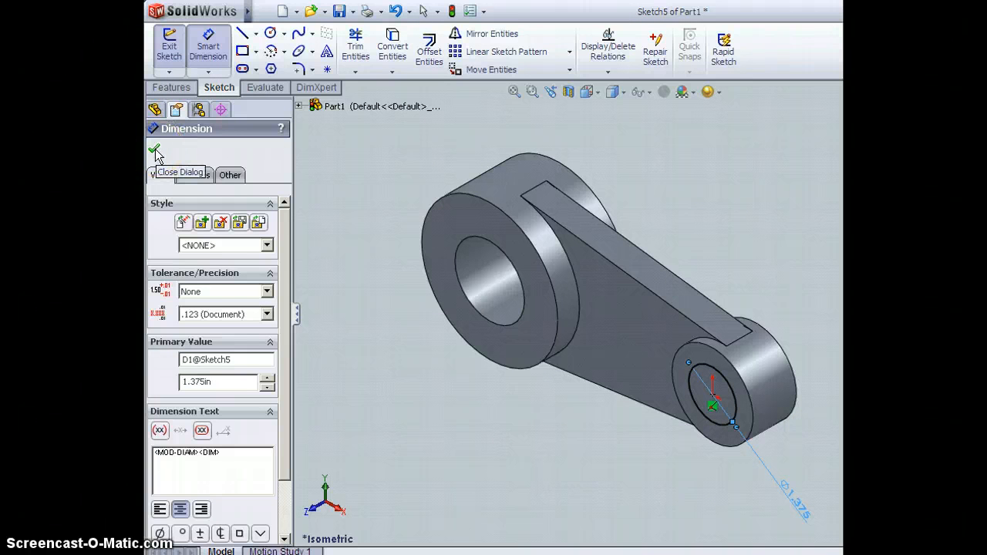
pyautogui.click(155, 150)
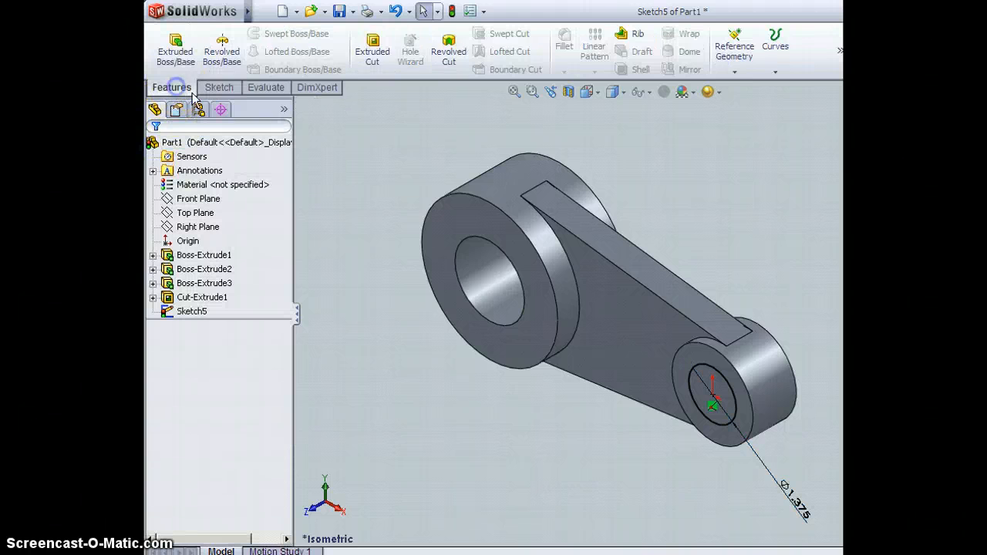
# Cut the 1.375 in circle Through All the small boss as Cut-Extrude2
pyautogui.click(372, 47)
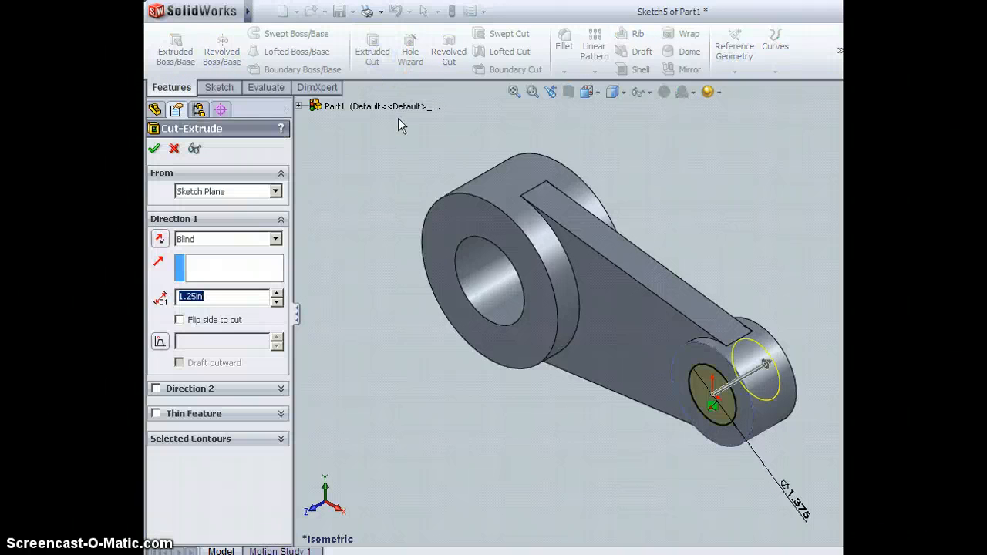
pyautogui.click(275, 239)
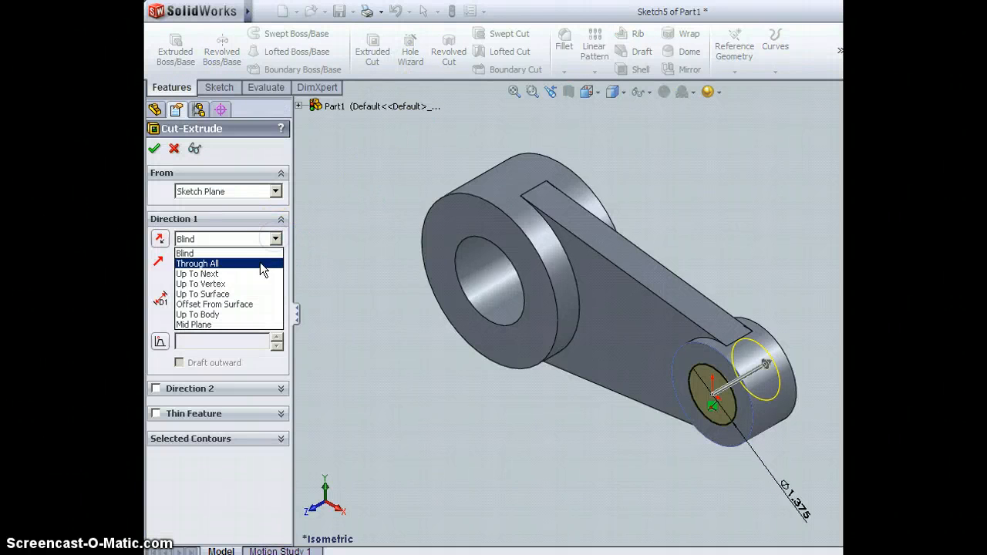
pyautogui.click(196, 263)
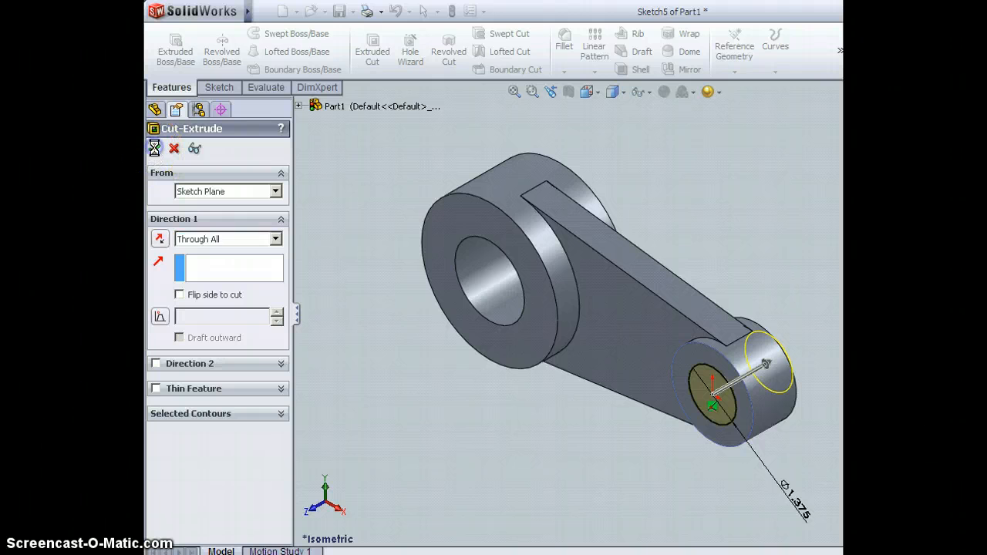
pyautogui.click(154, 148)
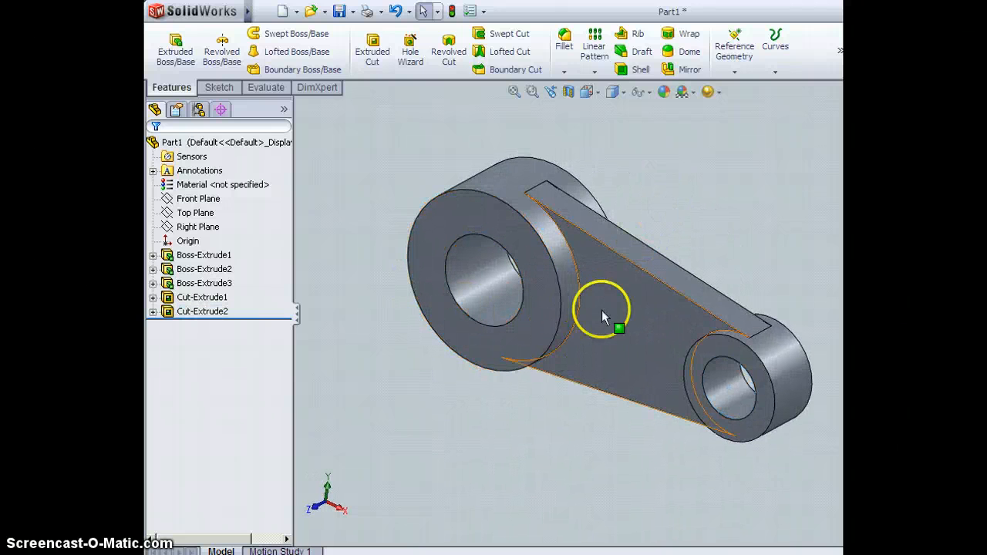
pyautogui.click(153, 255)
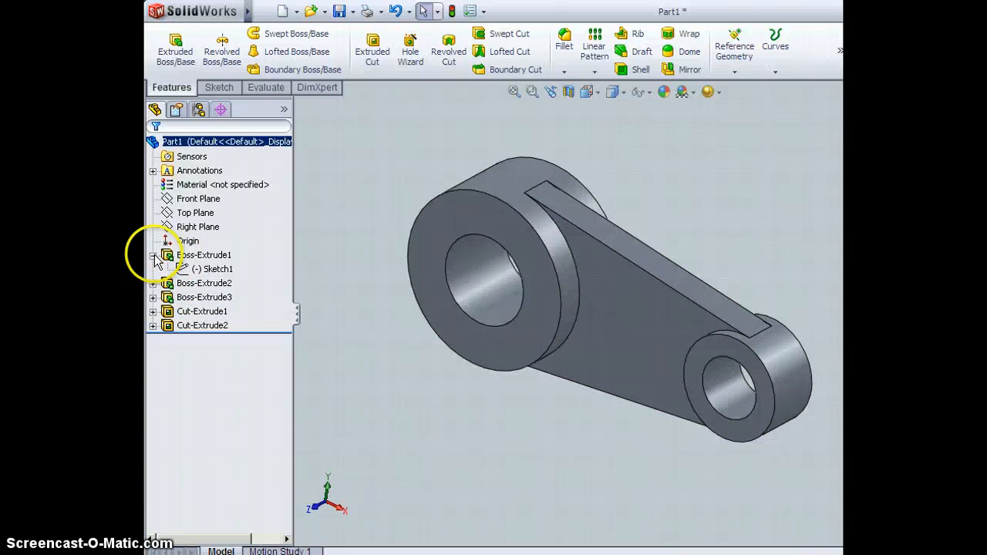
# Edit the web's Sketch1, set the centre-to-centre length to 7.125 in, and exit
pyautogui.click(218, 268)
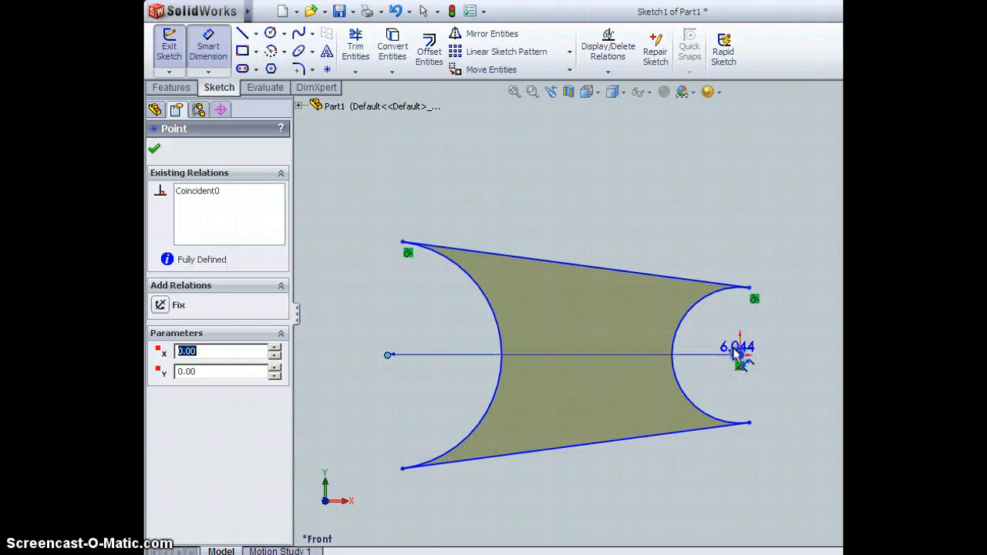
pyautogui.click(741, 355)
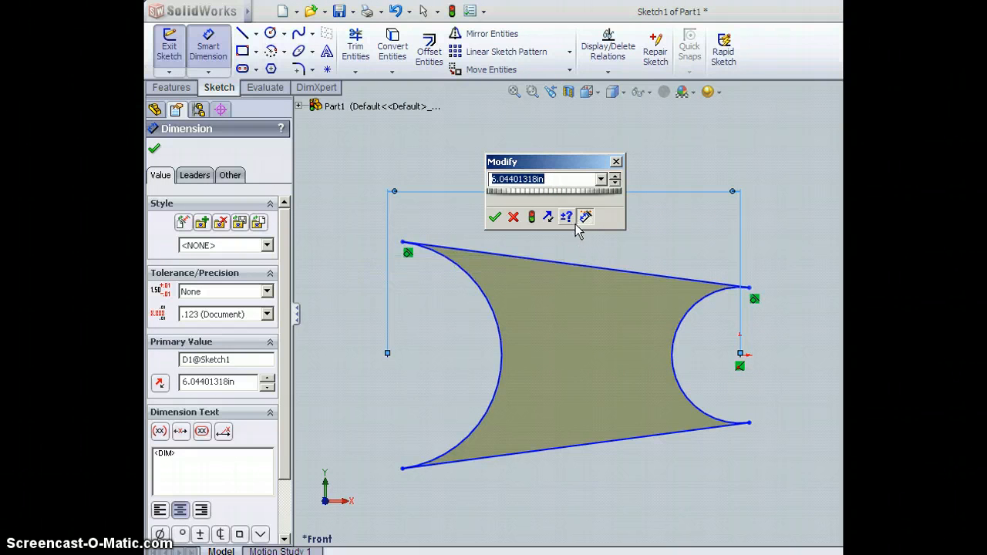
pyautogui.moveTo(585, 217)
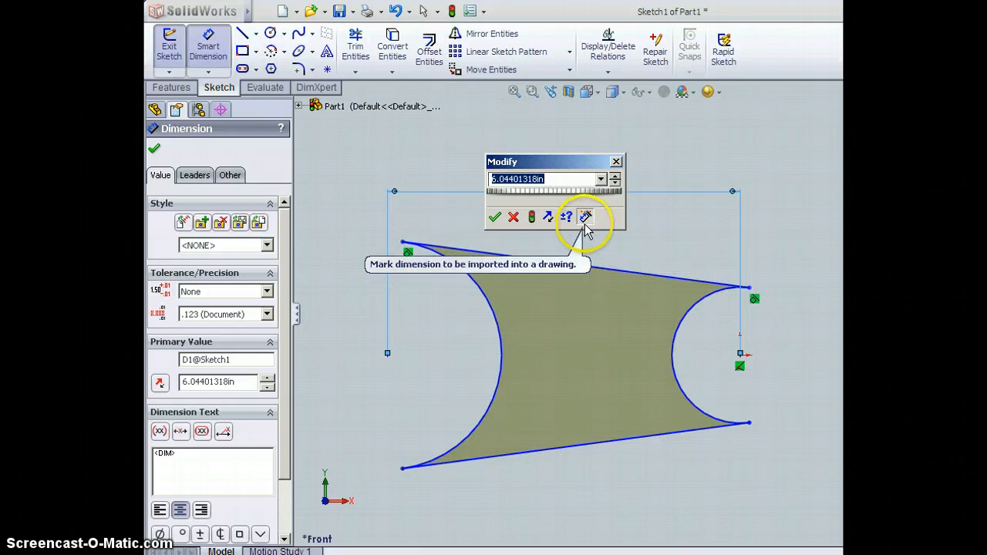
pyautogui.write('7.125')
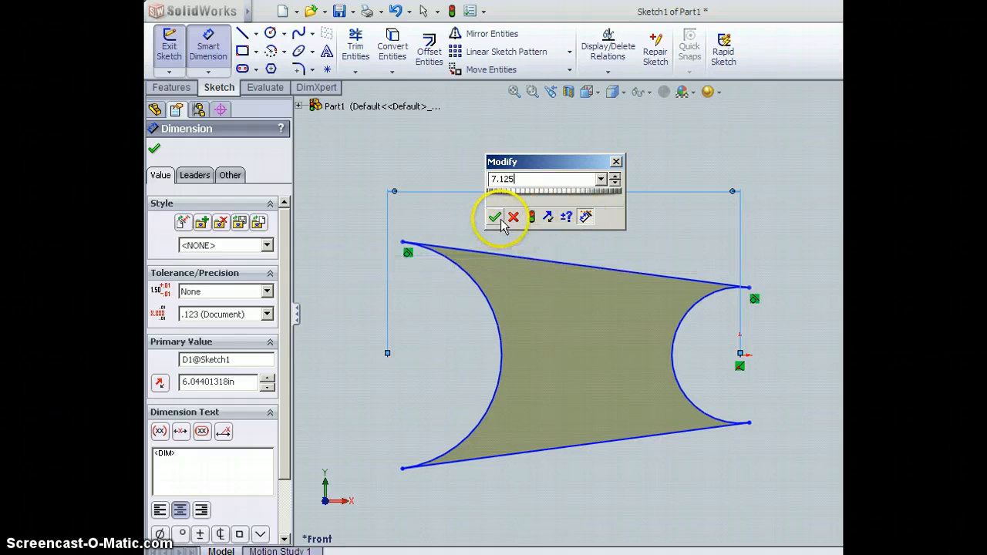
pyautogui.click(495, 217)
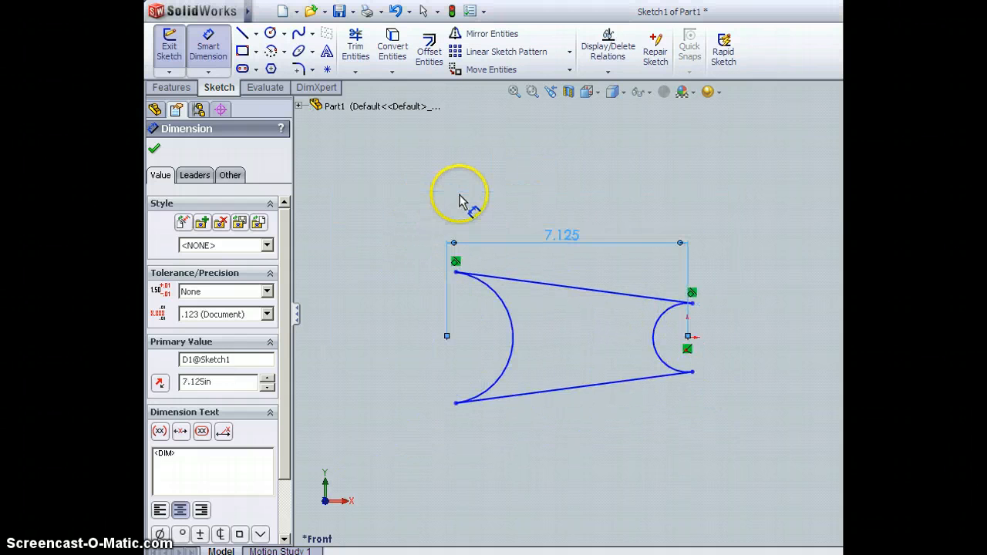
pyautogui.moveTo(448, 220)
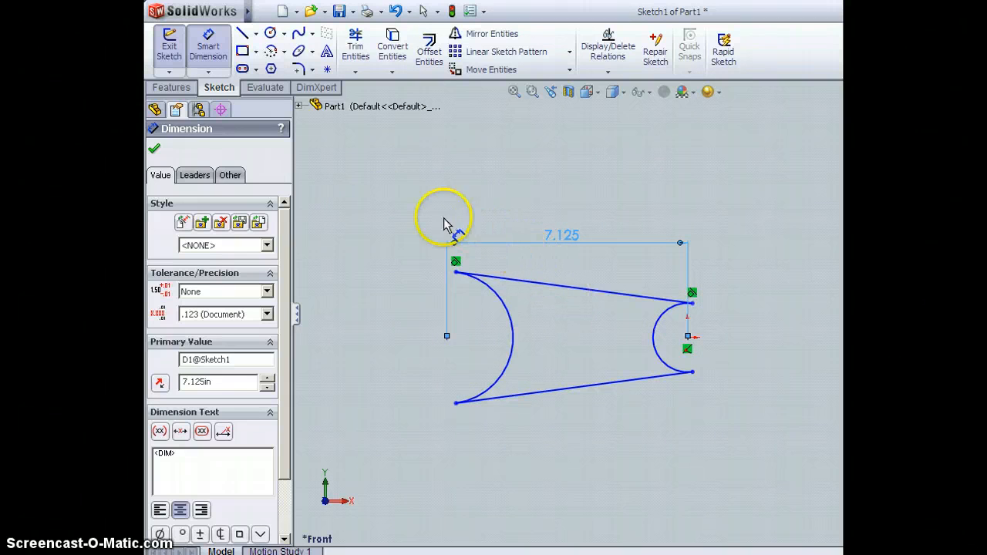
pyautogui.moveTo(154, 151)
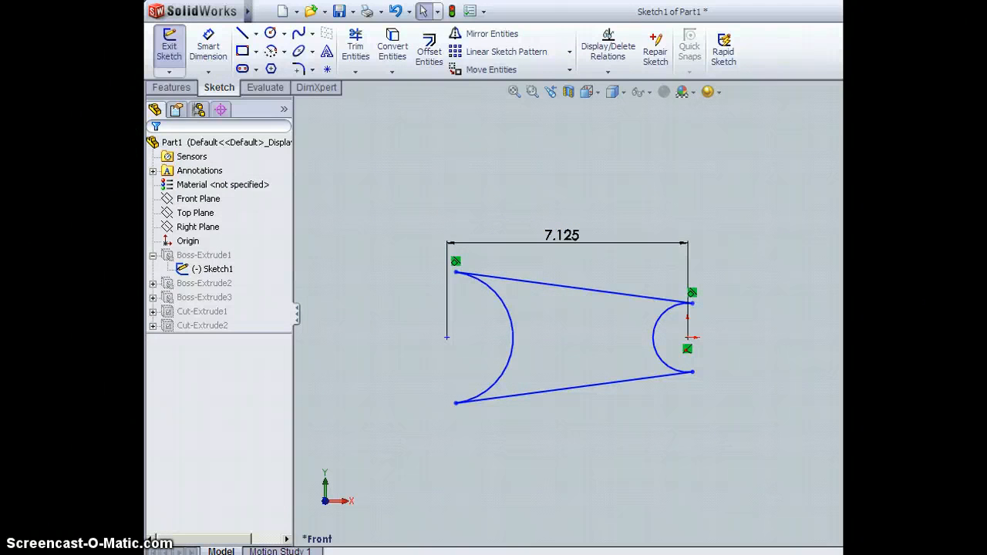
pyautogui.click(169, 47)
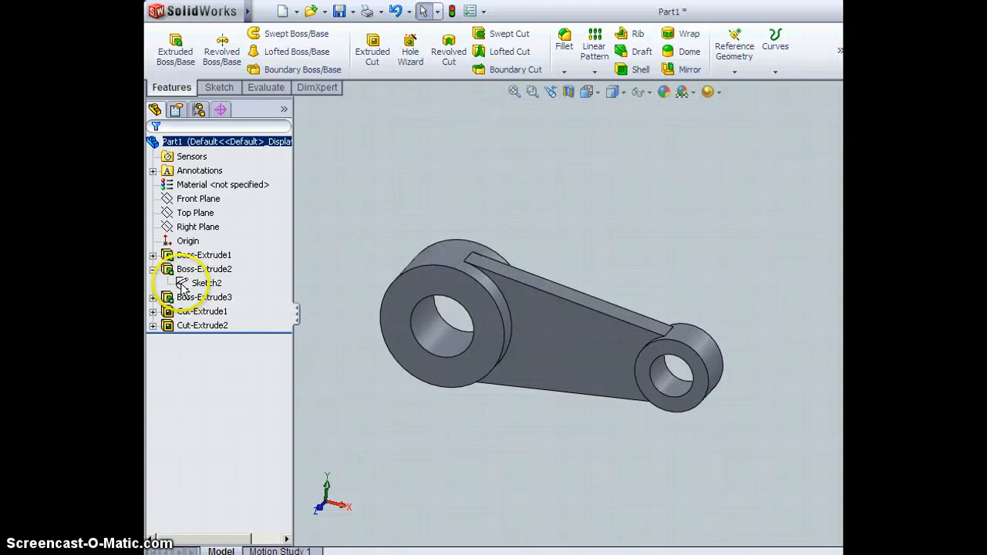
# Reopen the large boss's Sketch2, then exit it to rebuild the full part
pyautogui.click(202, 283)
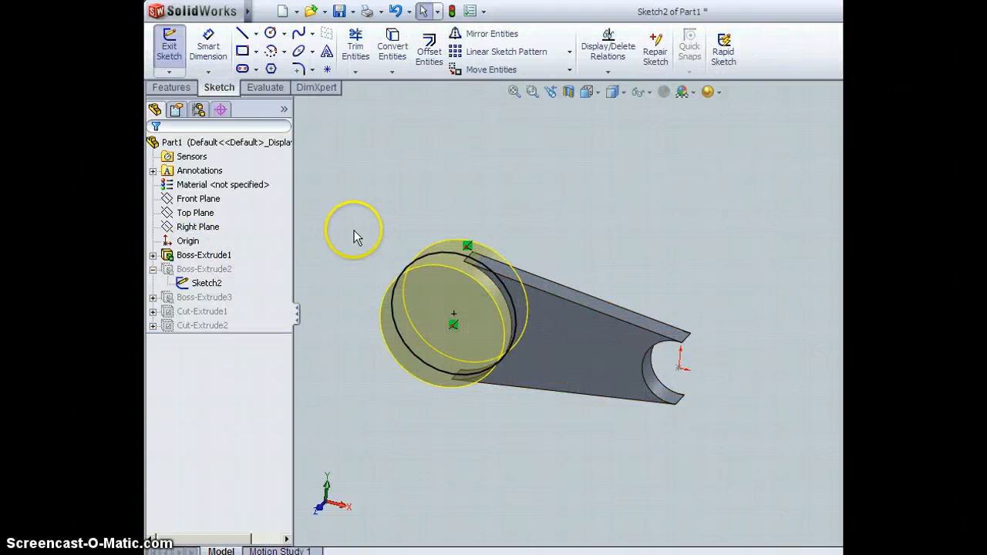
pyautogui.moveTo(471, 243)
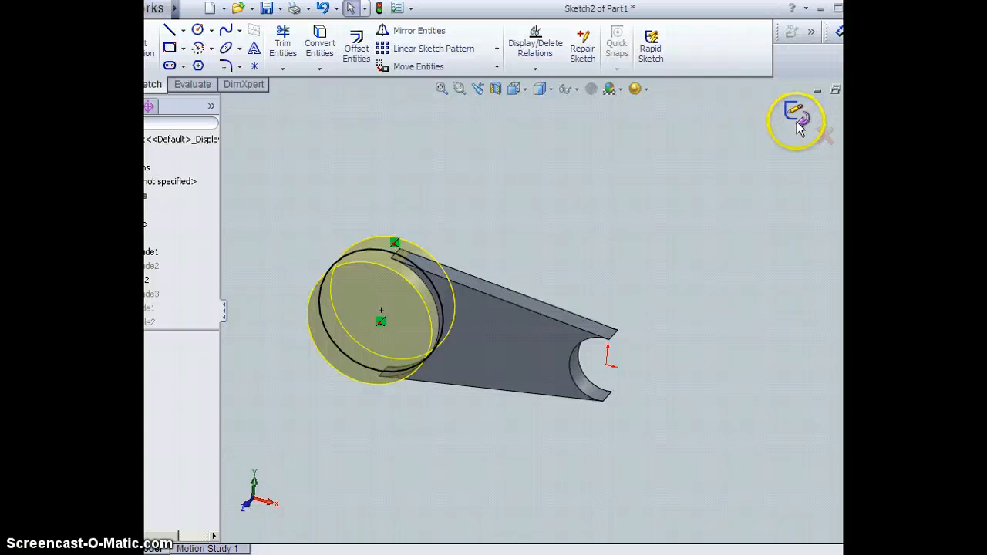
pyautogui.click(798, 113)
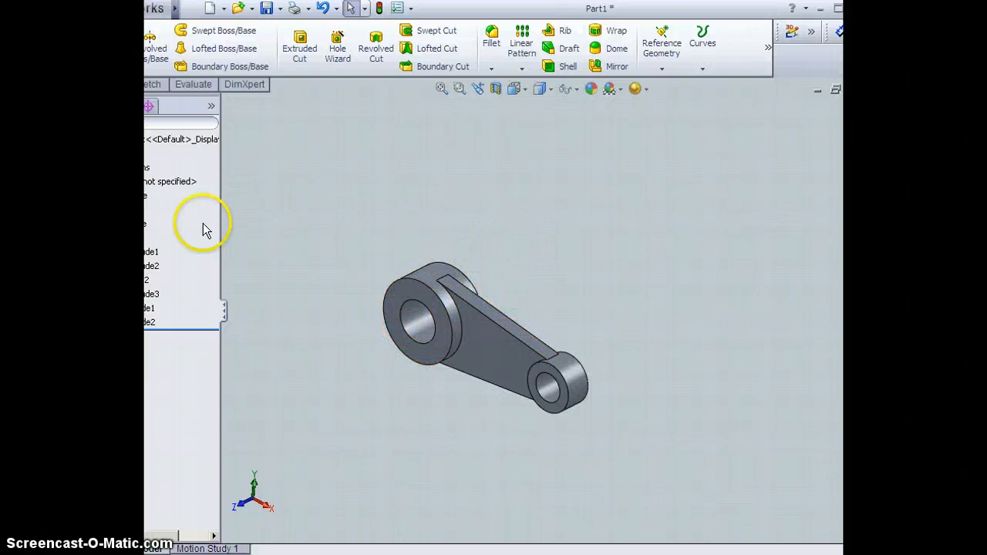
pyautogui.click(149, 321)
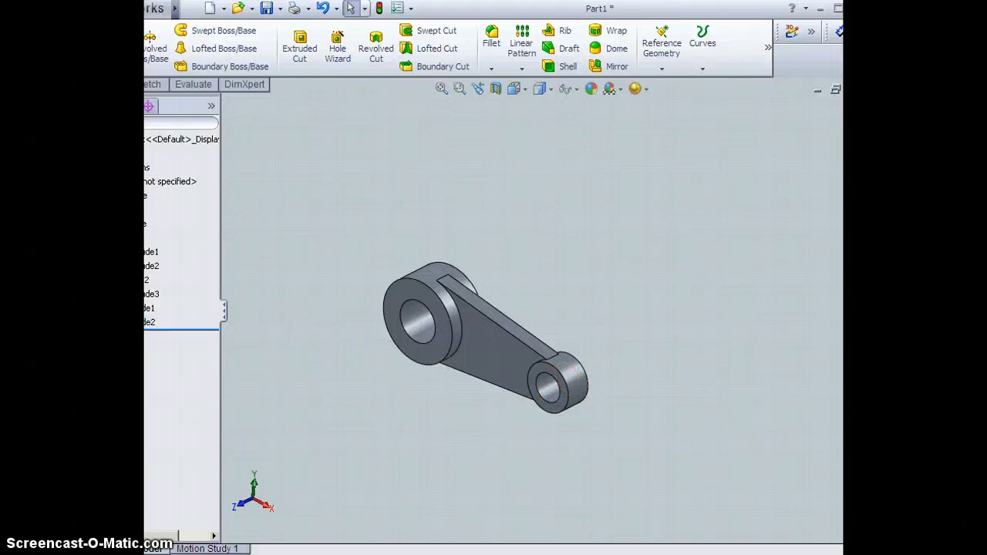
pyautogui.click(478, 328)
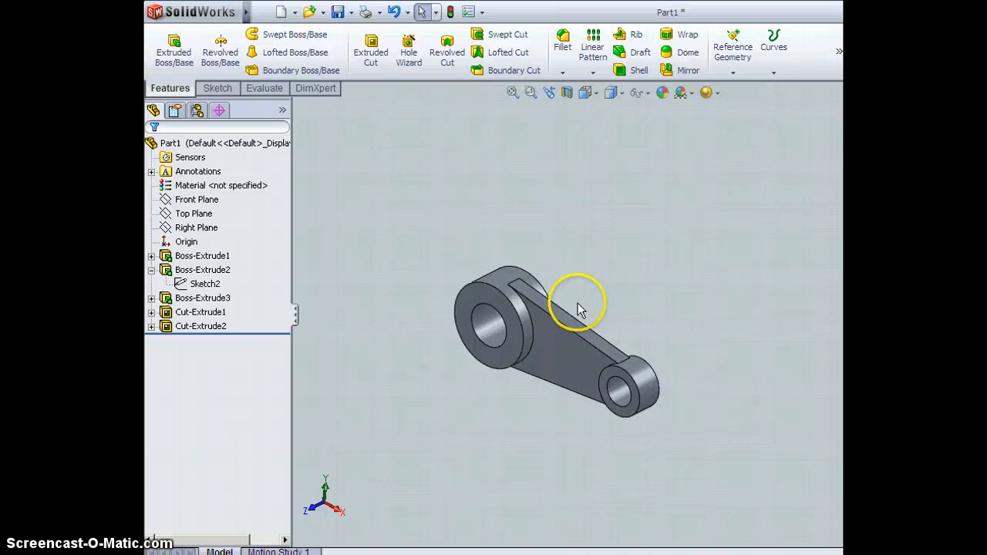
pyautogui.moveTo(551, 271)
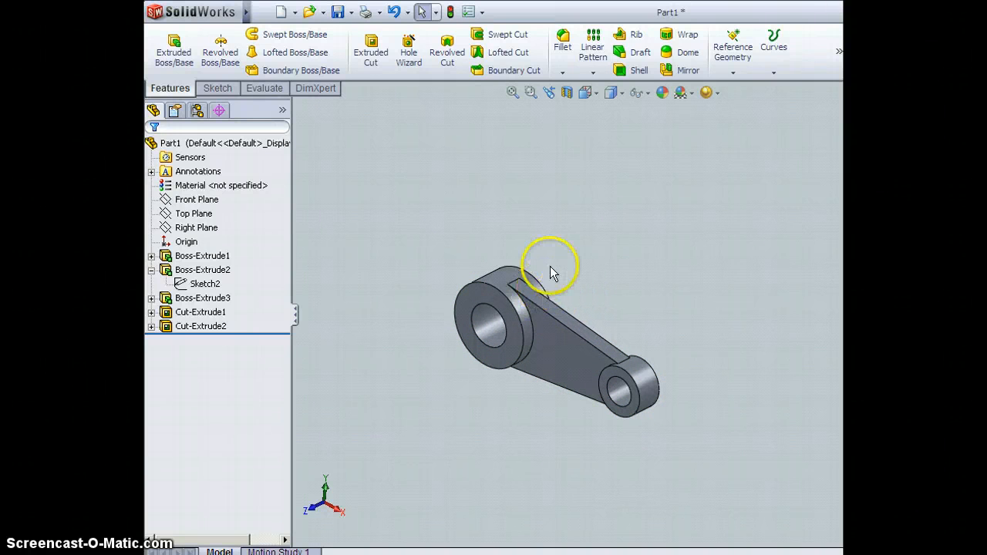